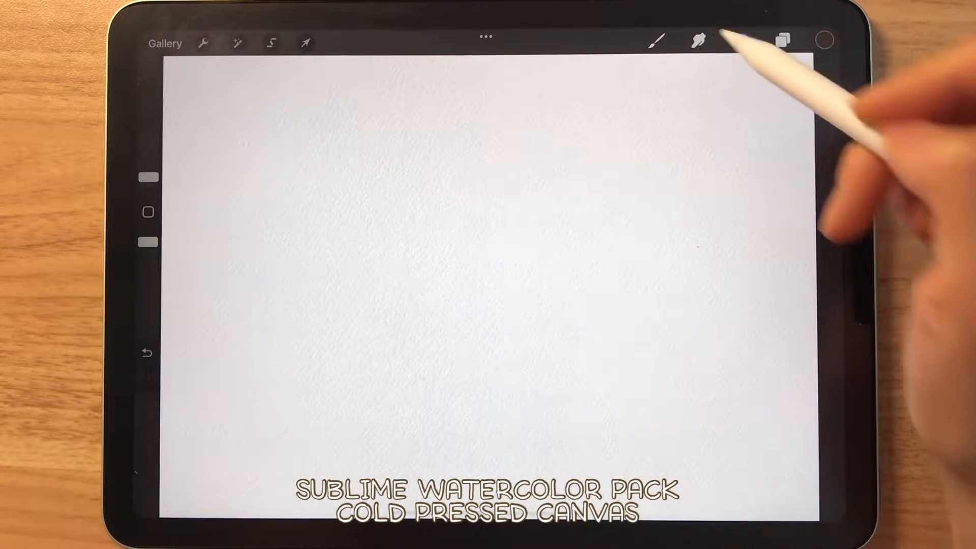
- Select the Sketching 6B Pencil brush and make Draw Here the active layer
left_click(658, 40)
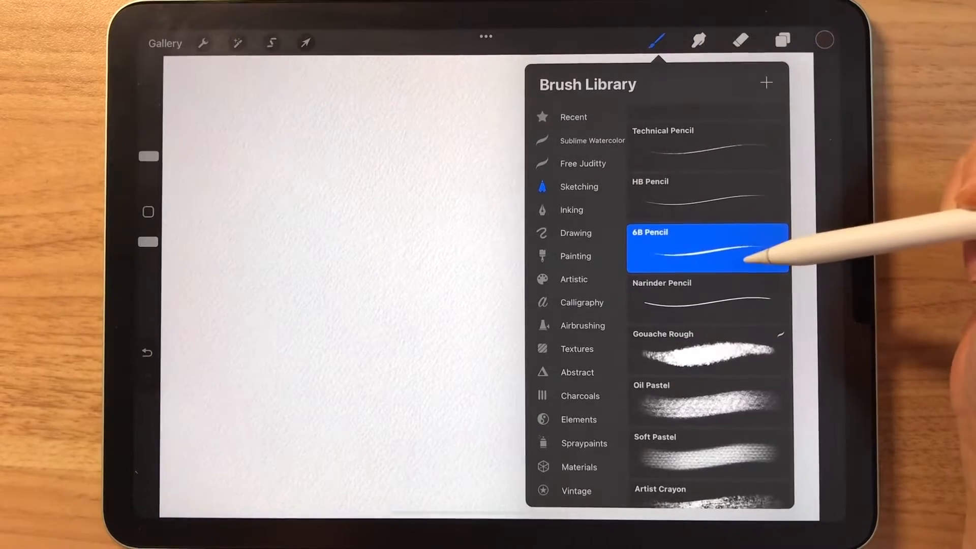
left_click(707, 247)
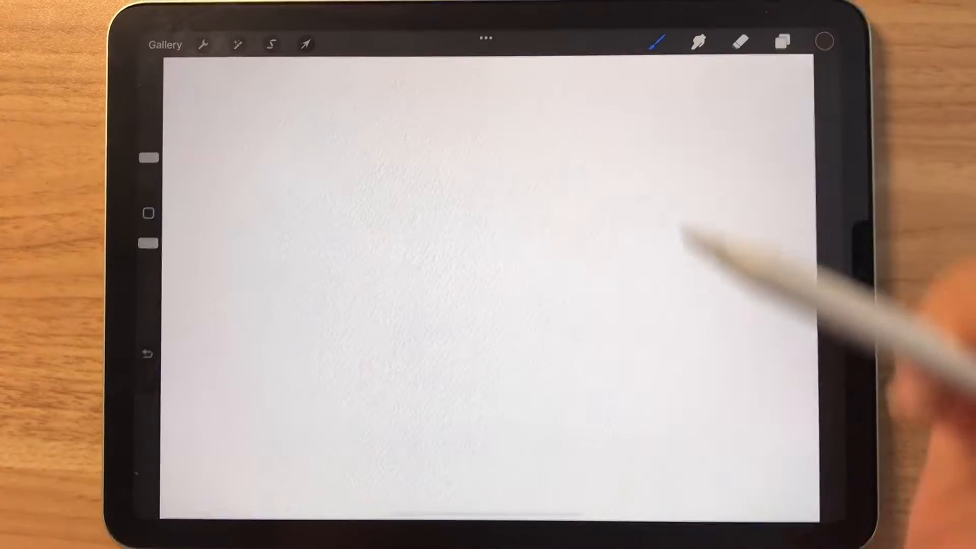
left_click(782, 42)
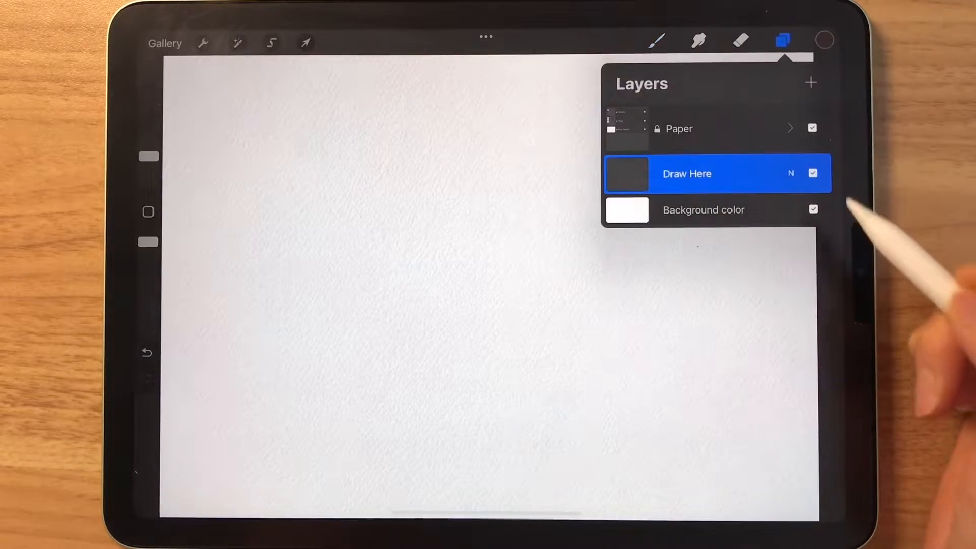
left_click(783, 40)
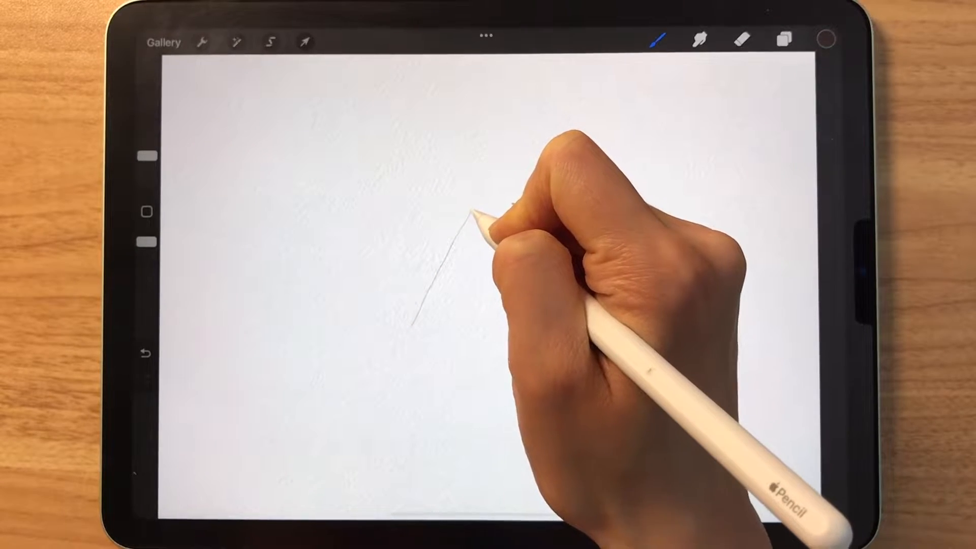
- Pencil-sketch the stocking's sides and top edge, adding heel and toe curves
left_click_drag(473, 212, 555, 249)
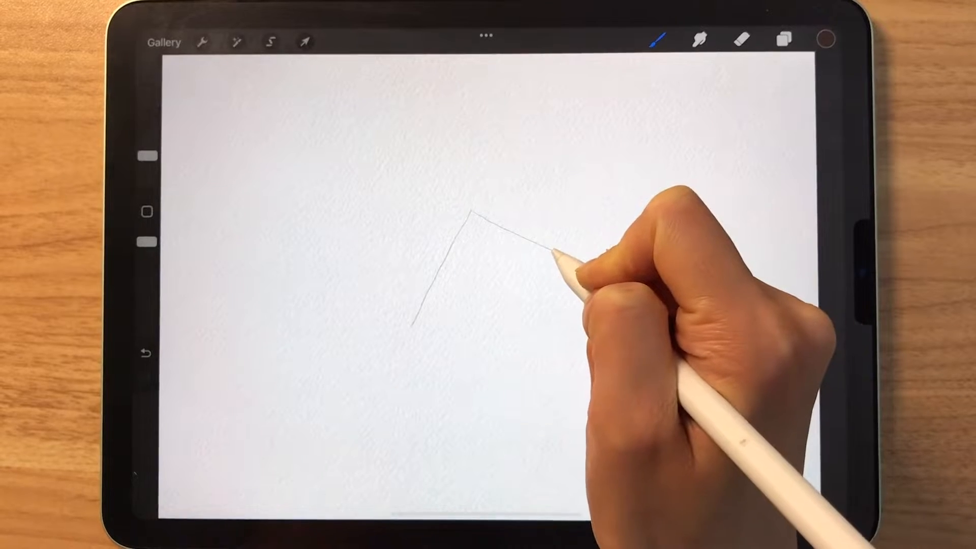
left_click_drag(532, 255, 507, 330)
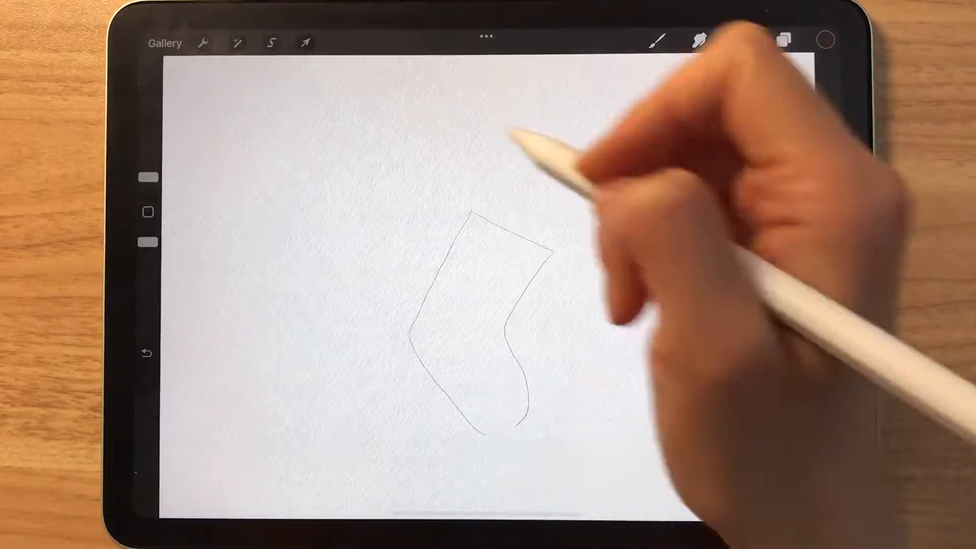
left_click(659, 39)
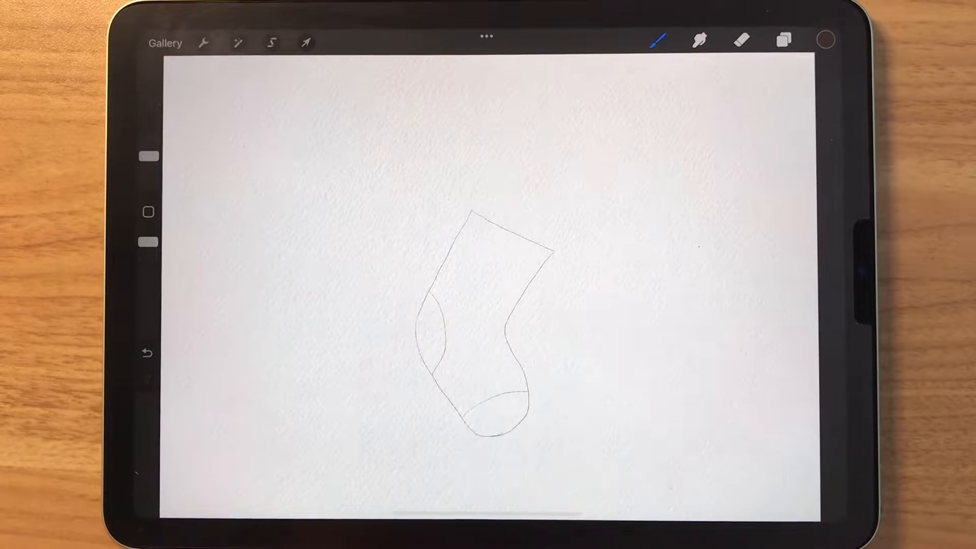
left_click(782, 40)
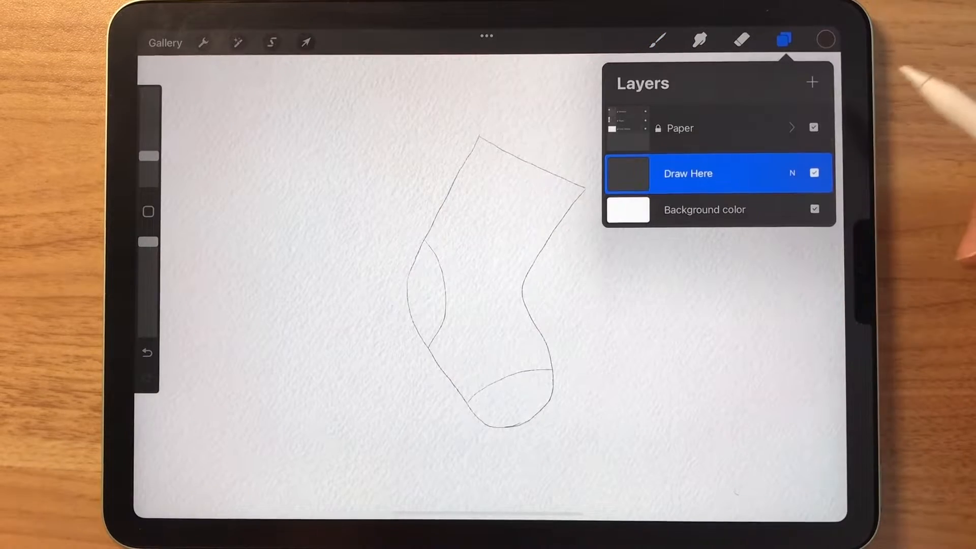
- Add a layer above the sketch, pick red, and choose Sublime Watercolor's Watery Rough Edge brush
left_click(811, 82)
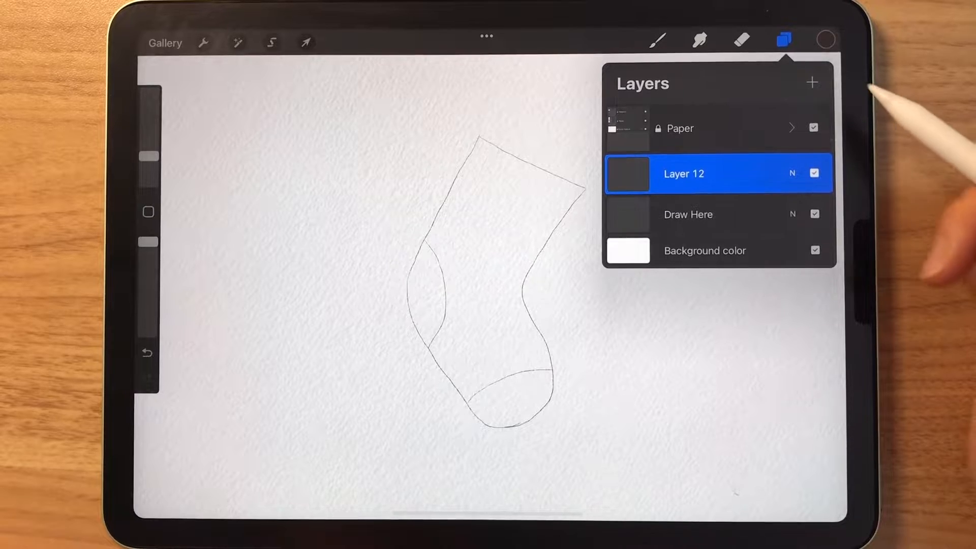
left_click(824, 39)
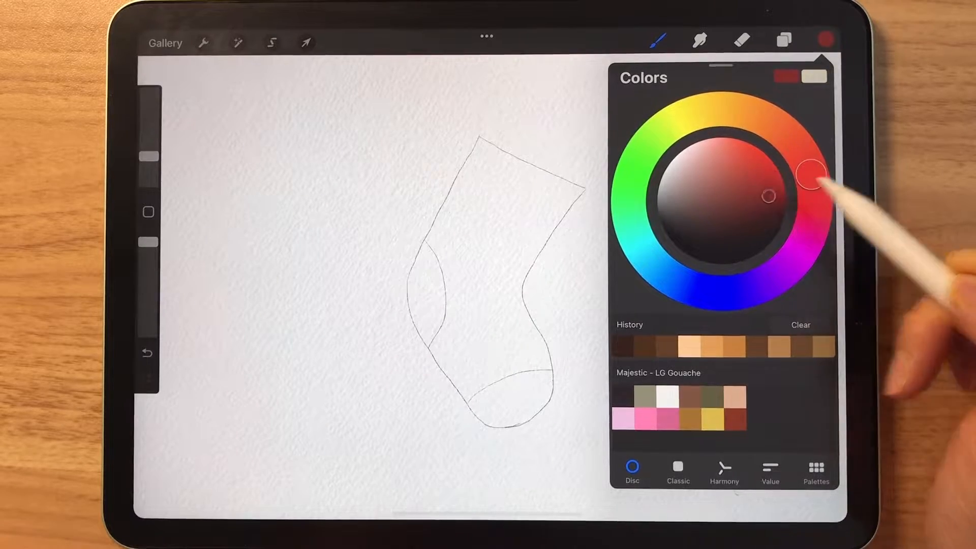
left_click(659, 40)
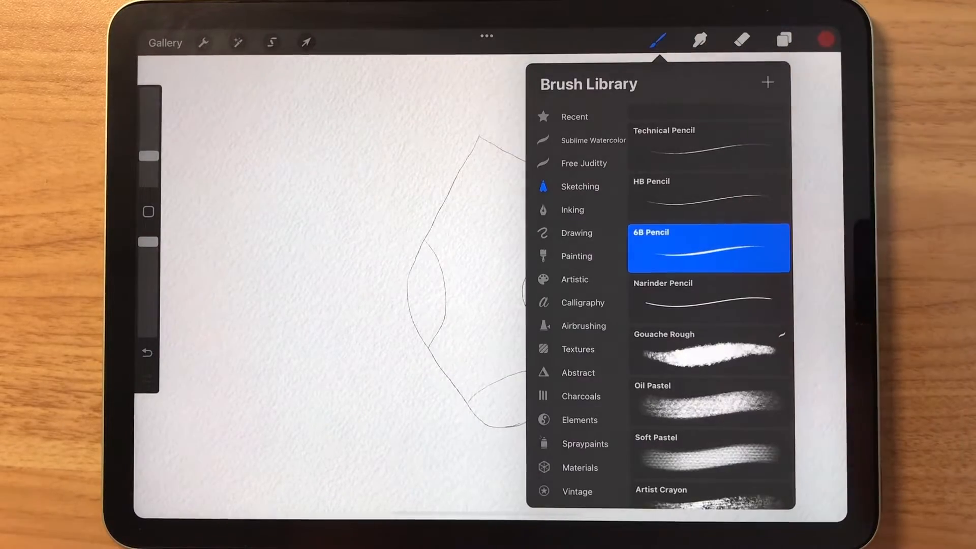
left_click(591, 140)
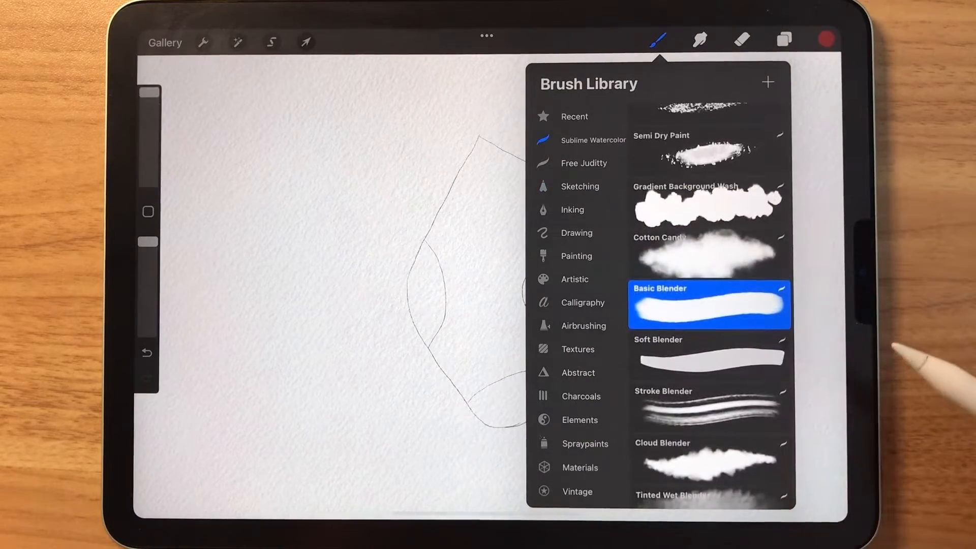
scroll("down", 3)
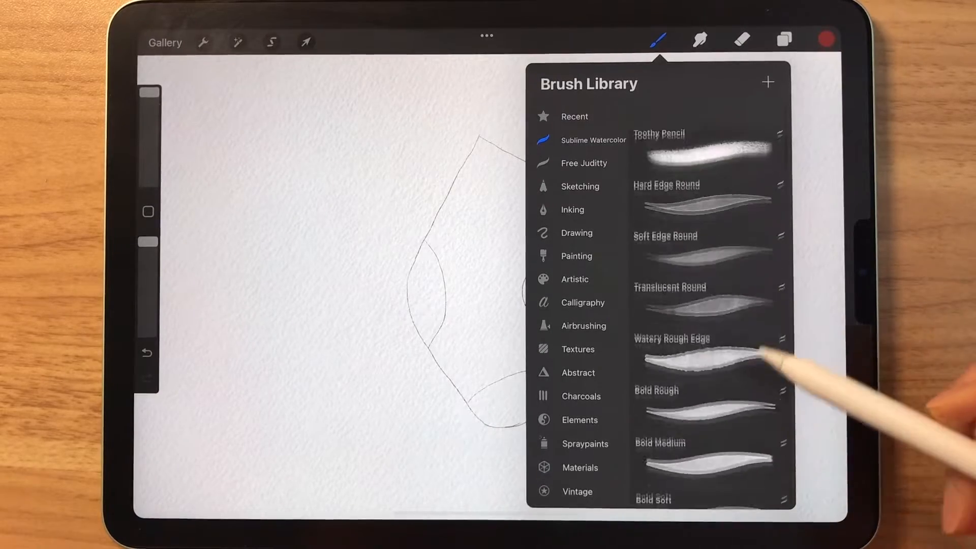
left_click(707, 197)
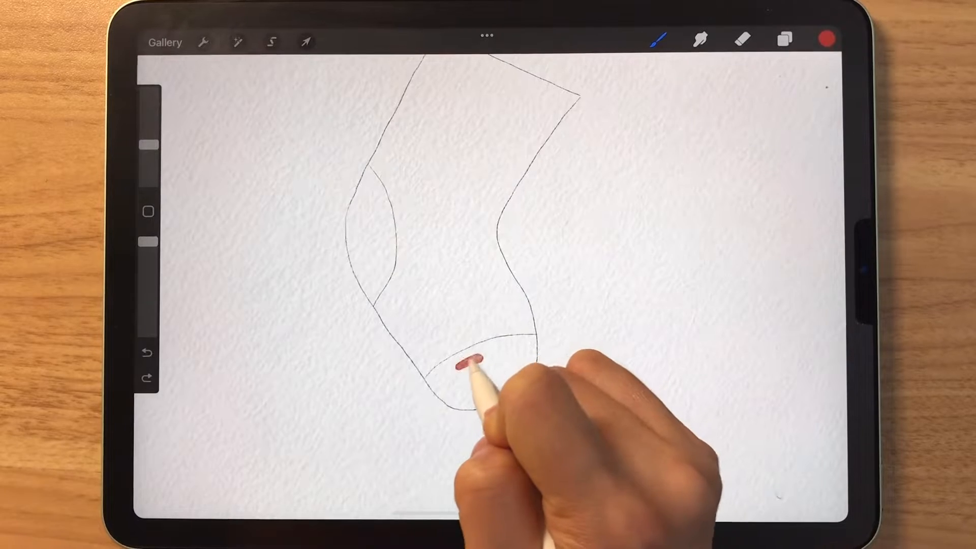
- Fill the stocking's toe with red watercolor strokes on Layer 12
left_click_drag(463, 367, 470, 357)
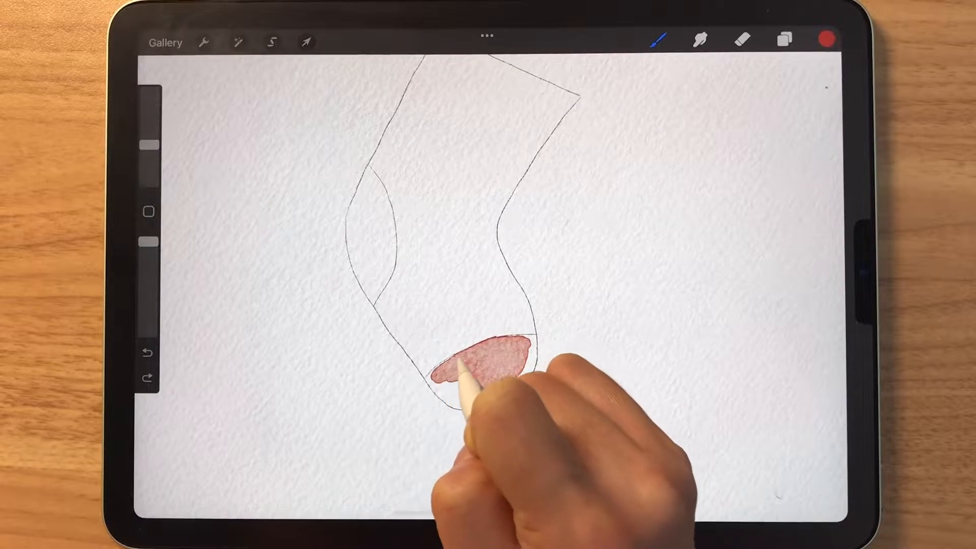
left_click_drag(474, 374, 473, 380)
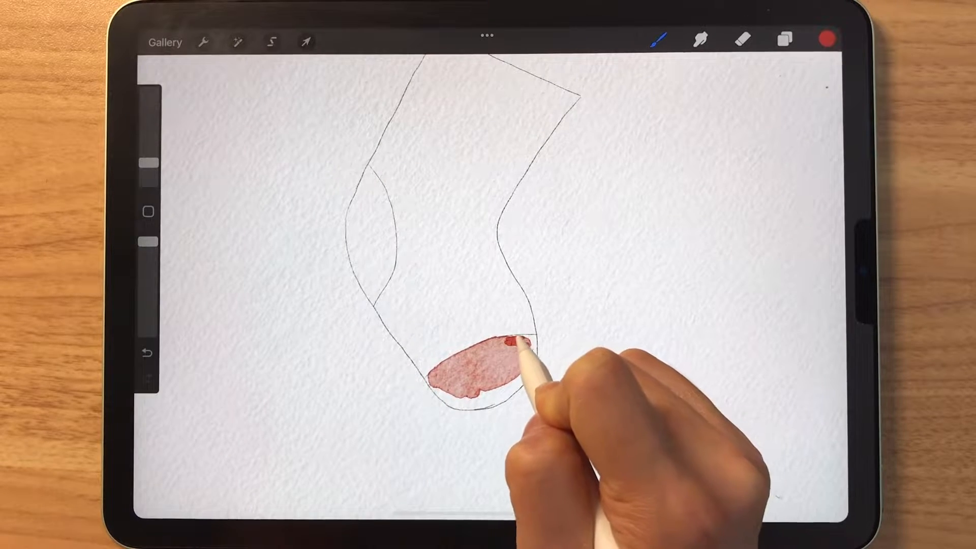
left_click_drag(510, 339, 529, 346)
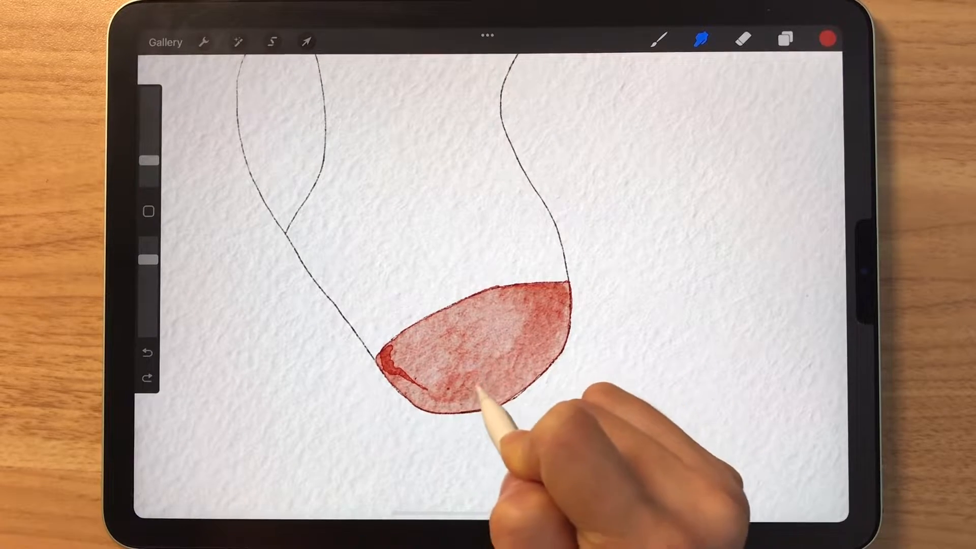
left_click(785, 39)
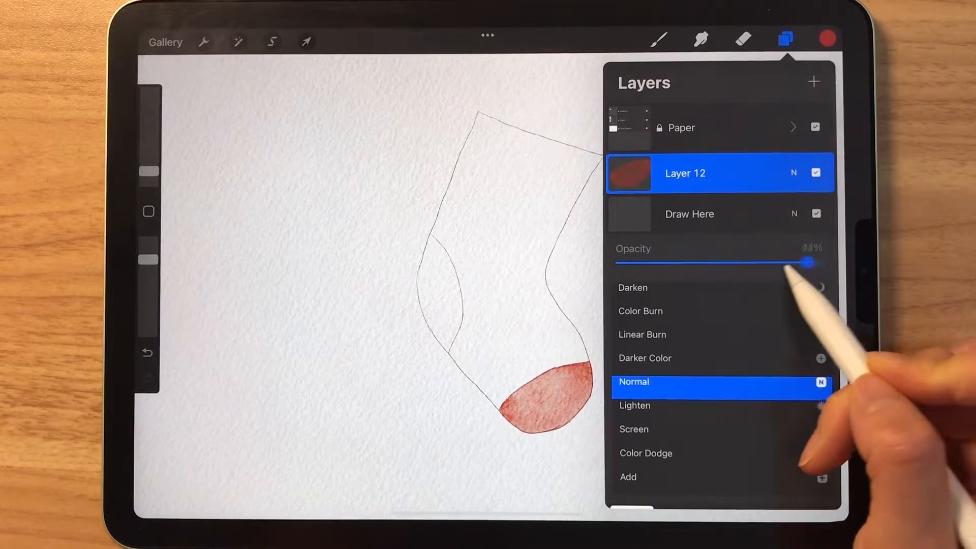
- Lower the Draw Here layer's opacity to about 41% and reselect Layer 12
left_click_drag(809, 262, 703, 263)
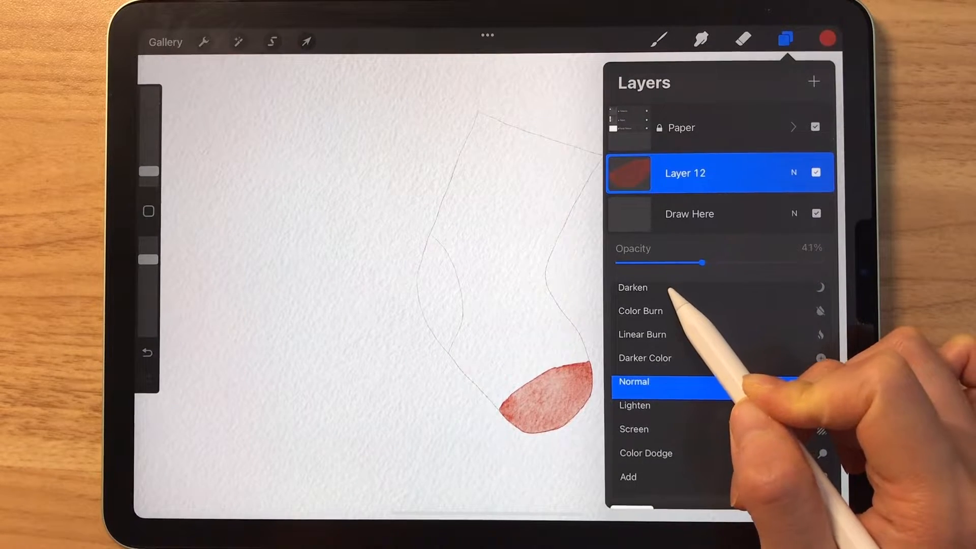
left_click_drag(706, 262, 700, 262)
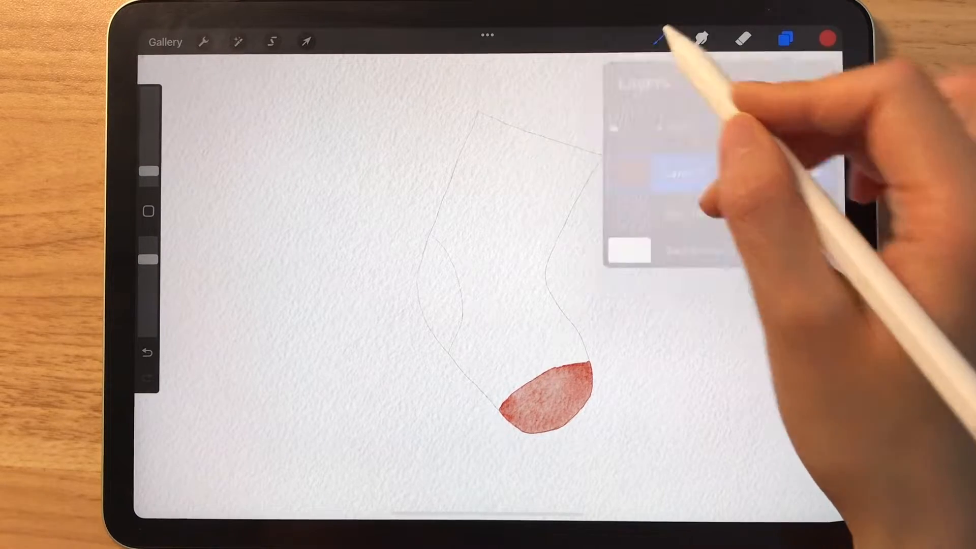
left_click(785, 39)
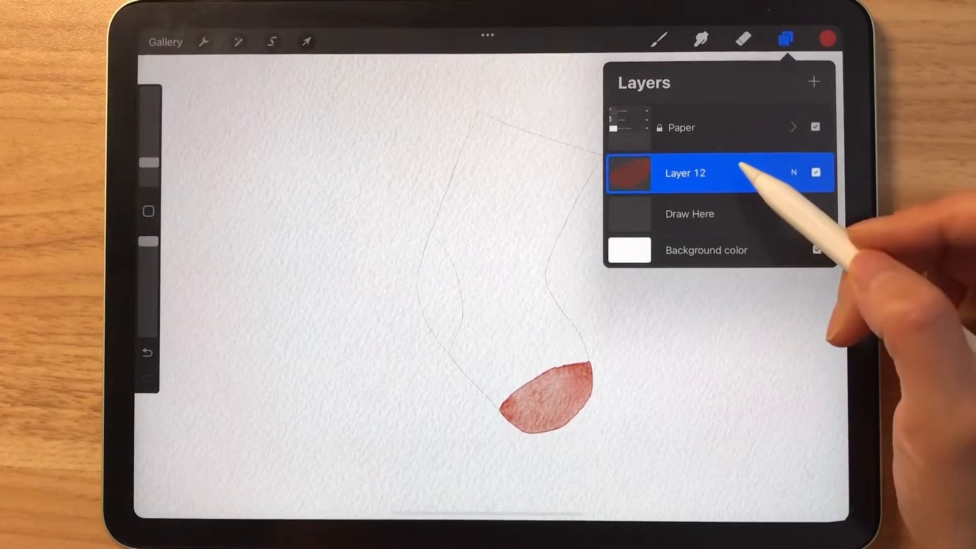
left_click(785, 38)
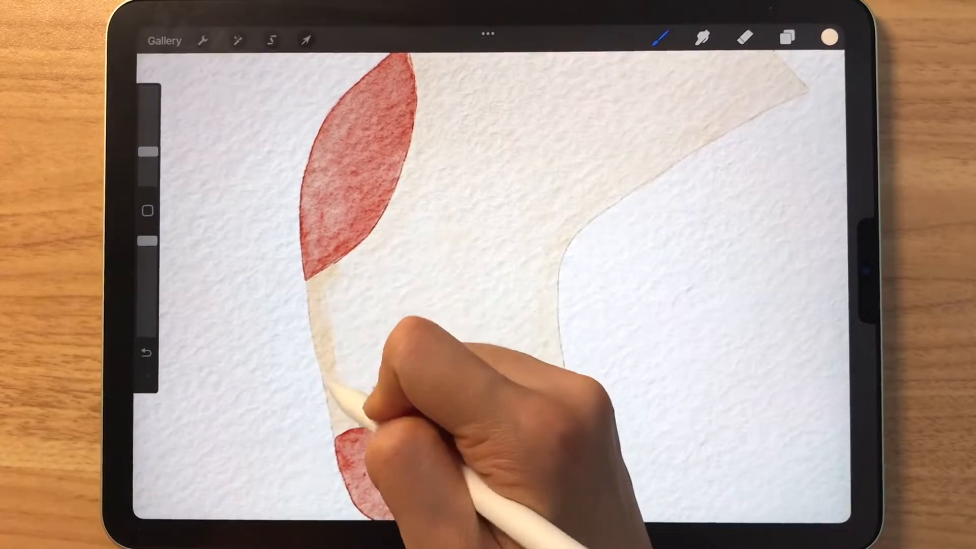
- Paint a red heel, cream body, striped pink cuff and green polka dots
left_click(702, 37)
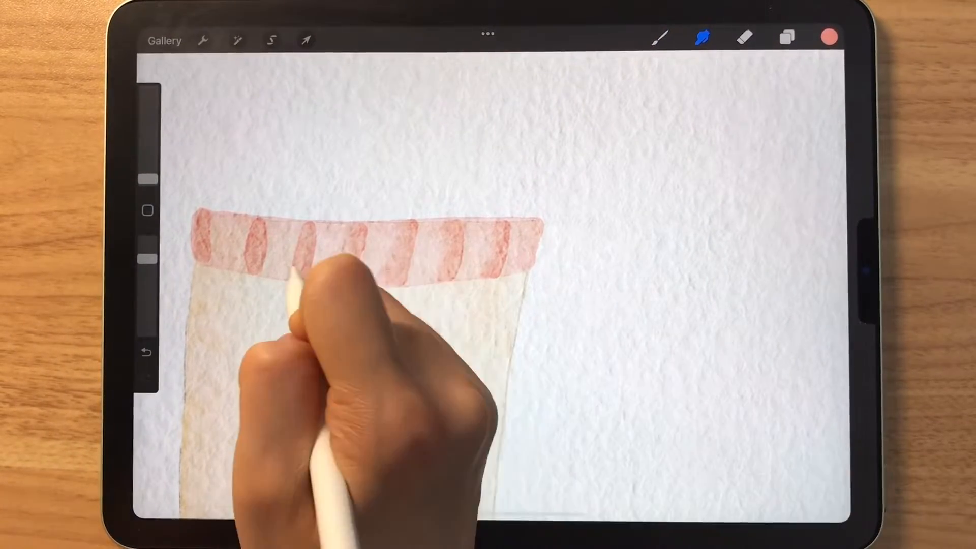
left_click(828, 37)
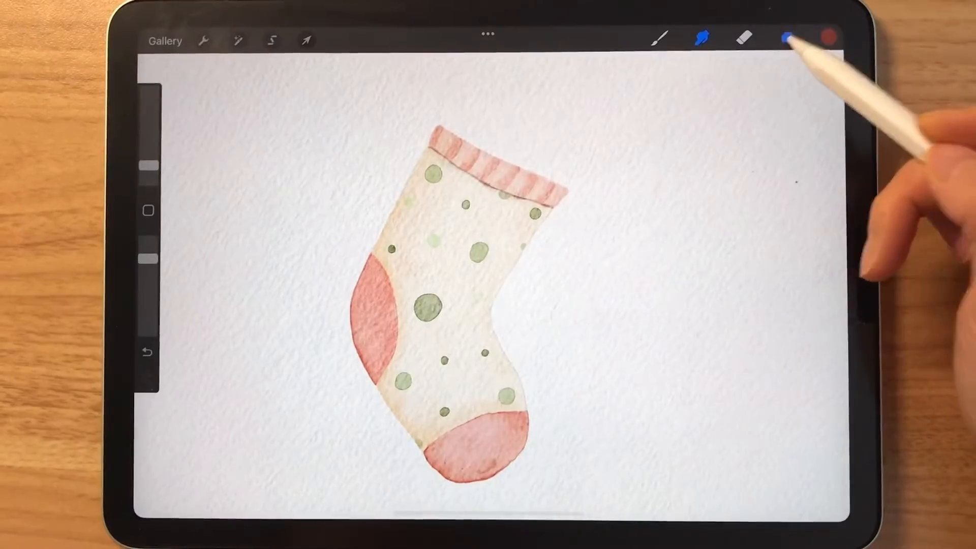
- Hide the Background color layer and duplicate the stocking layer
left_click(787, 38)
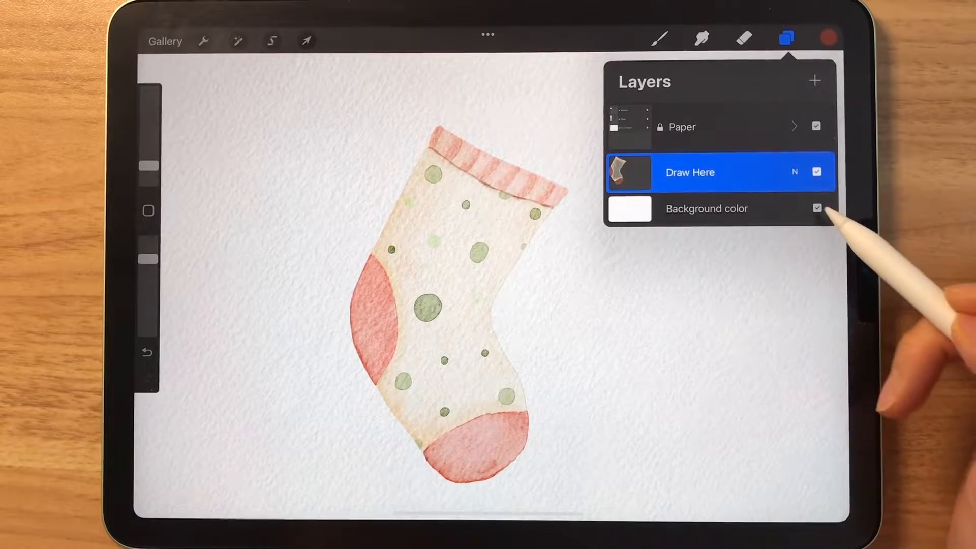
left_click(817, 208)
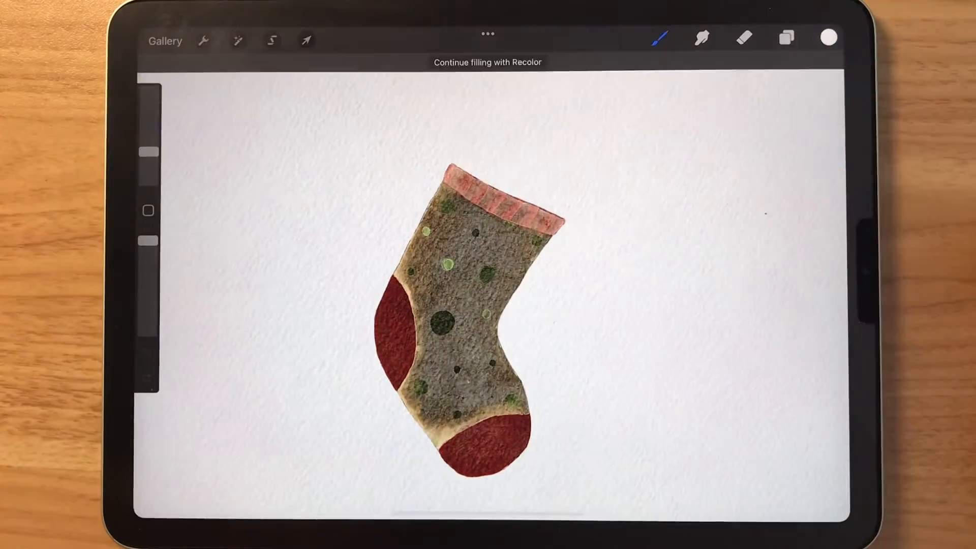
left_click(786, 38)
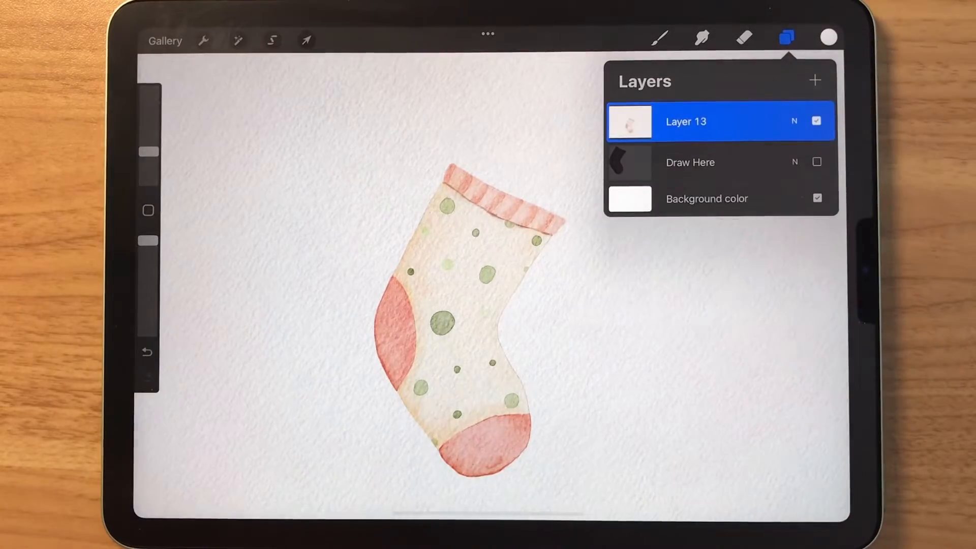
left_click(685, 121)
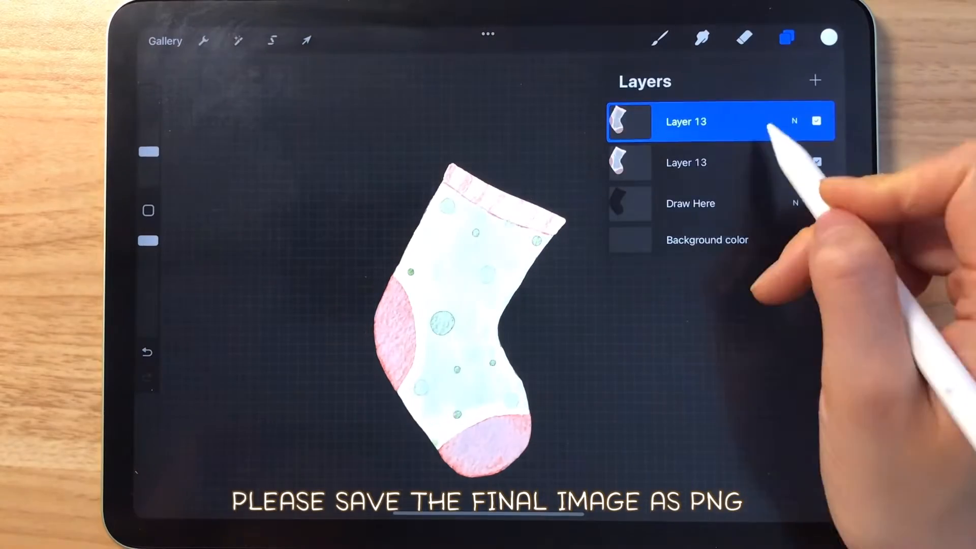
left_click(202, 39)
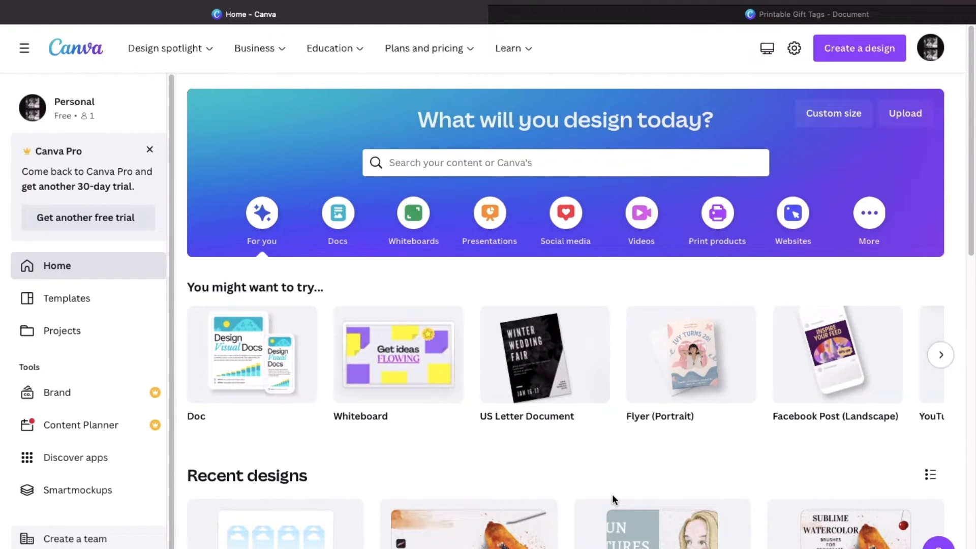
- Start a new US Letter document (8.5 × 11 in) in Canva
left_click(859, 48)
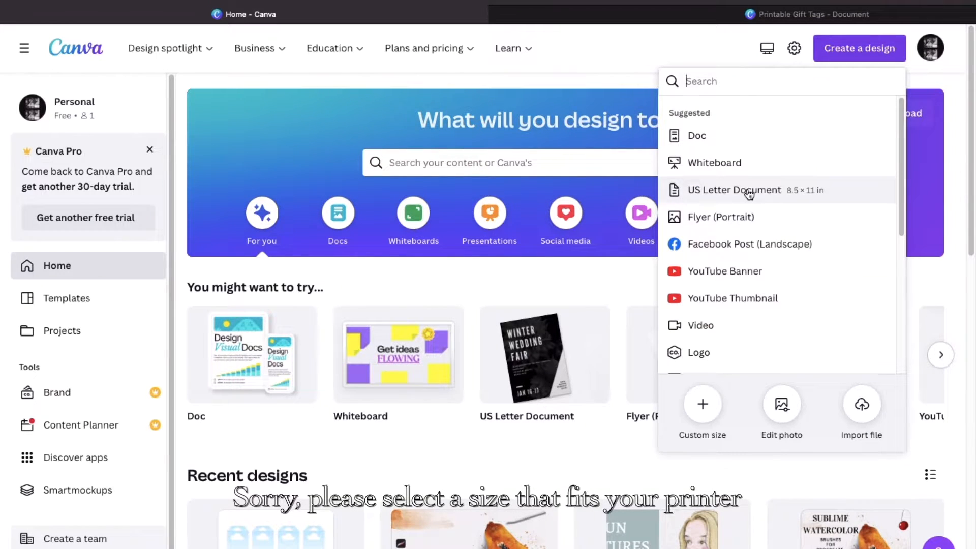
left_click(734, 190)
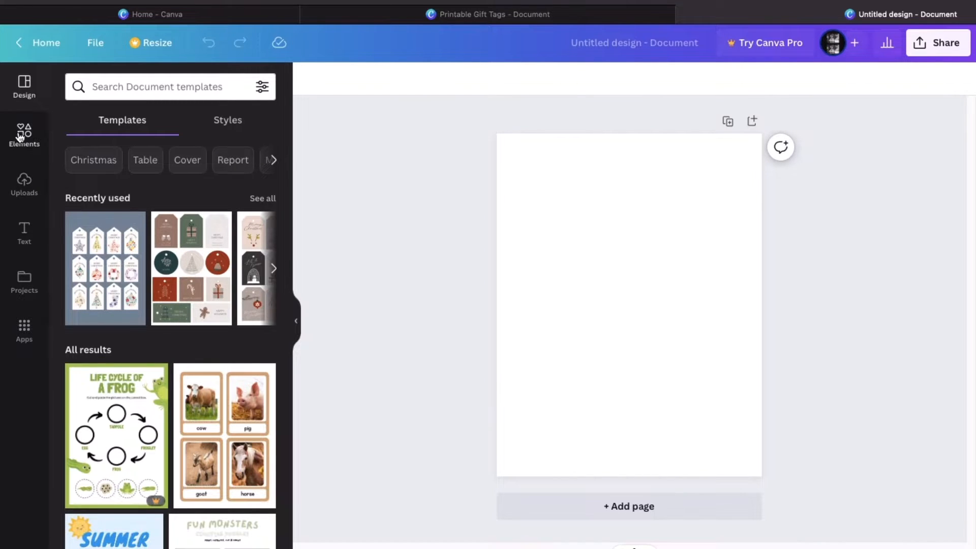
- Add the single-image grid from the Elements Grids collection
left_click(24, 134)
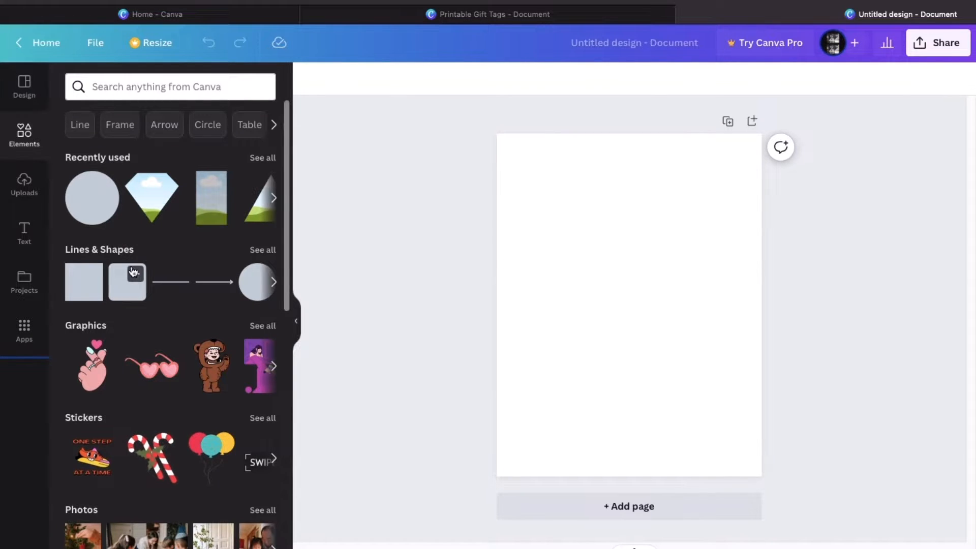
scroll("down", 3)
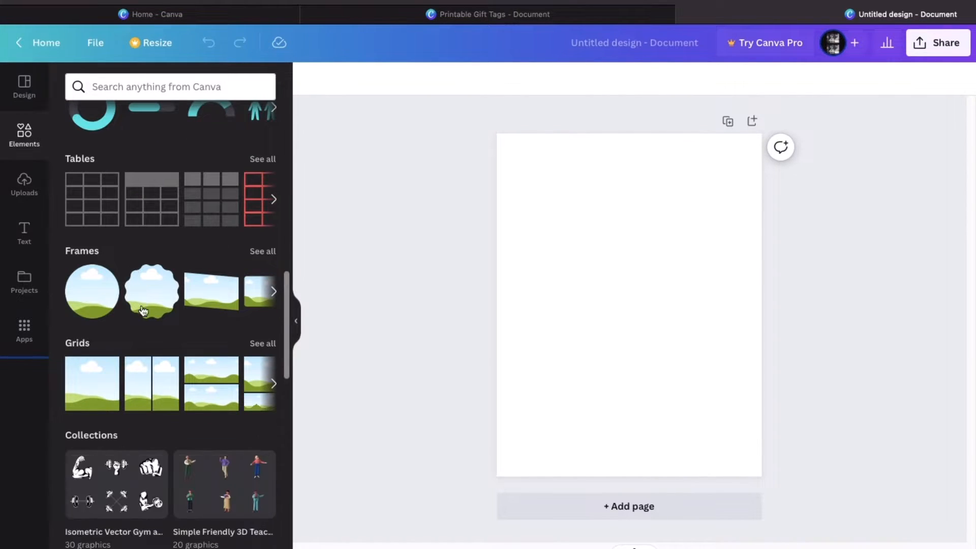
left_click(262, 343)
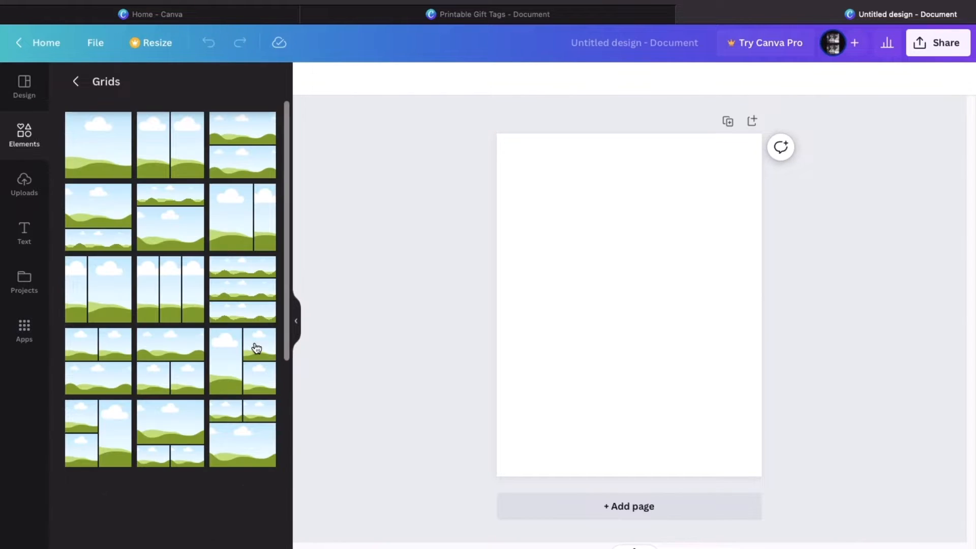
scroll("down", 3)
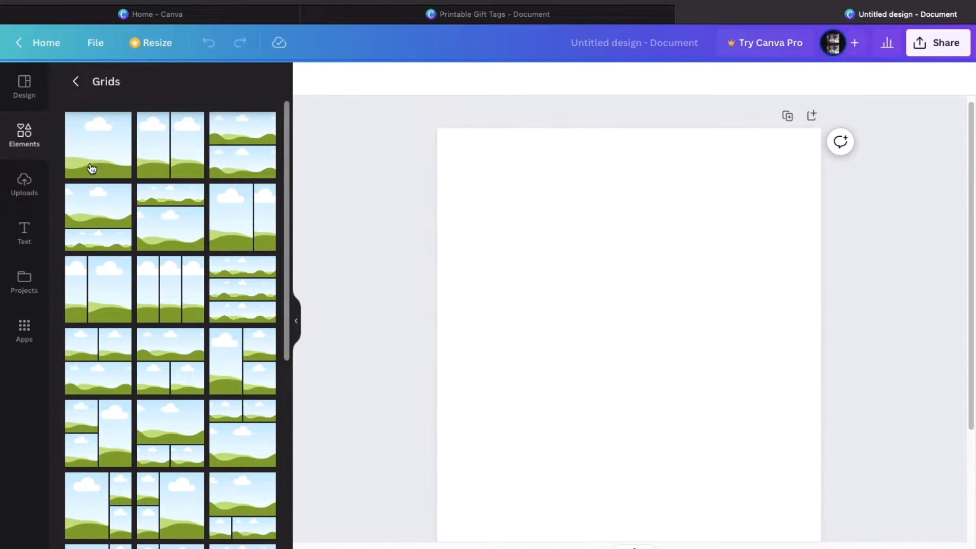
left_click(97, 145)
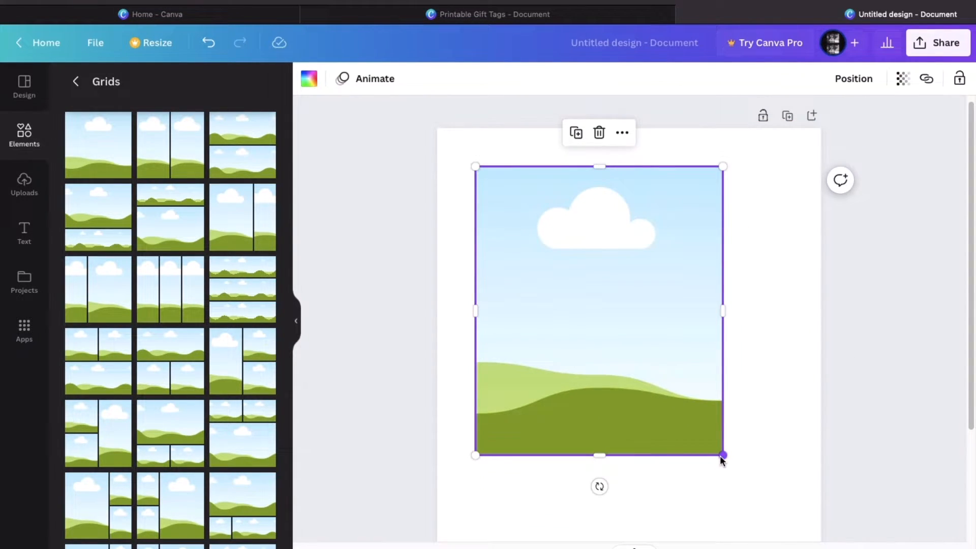
- Shrink the grid to a tag-sized rectangle about 1.3 × 2.2
left_click_drag(721, 455, 544, 314)
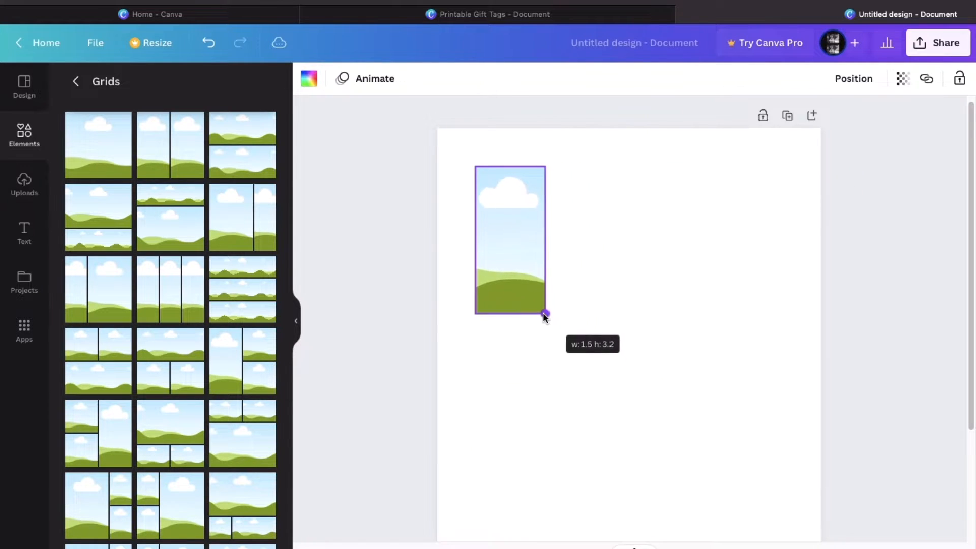
left_click_drag(545, 314, 535, 274)
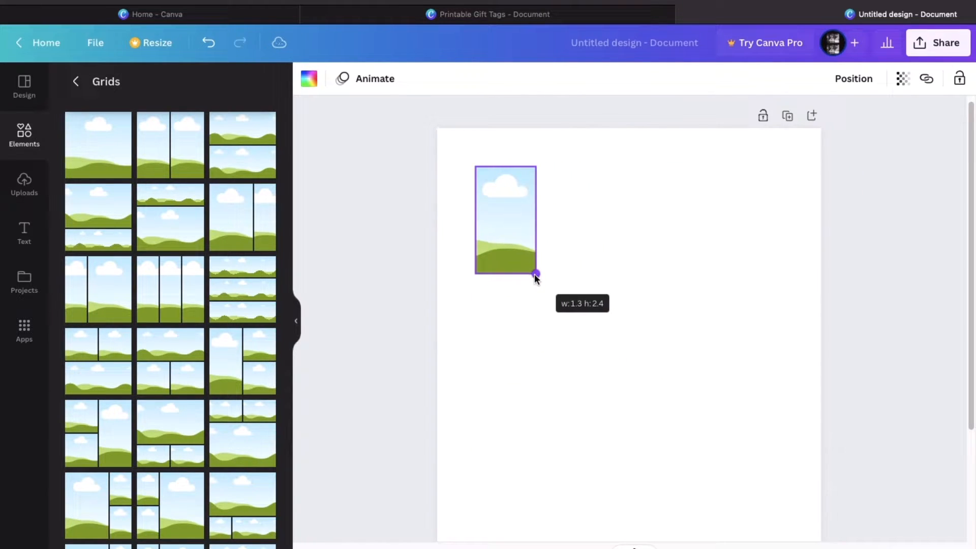
left_click_drag(536, 275, 534, 268)
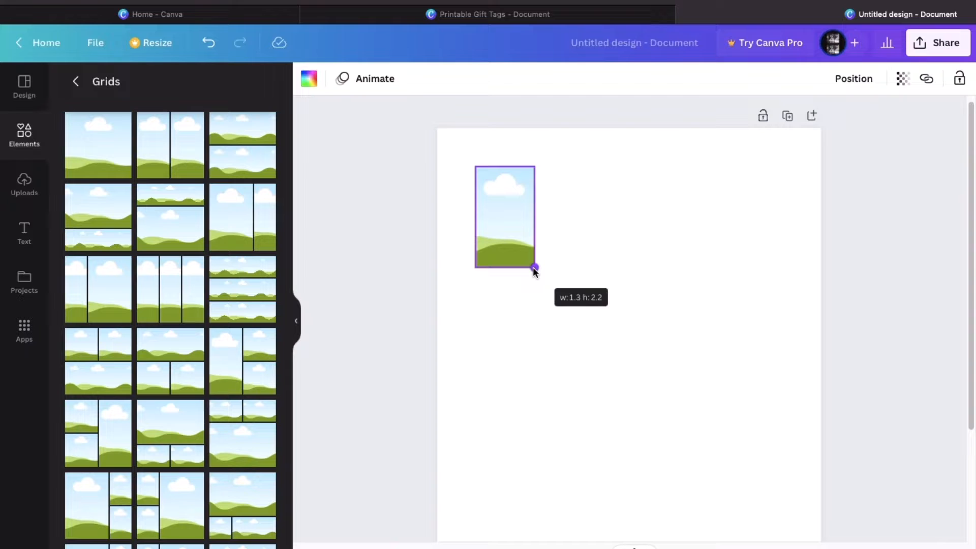
left_click_drag(534, 268, 537, 269)
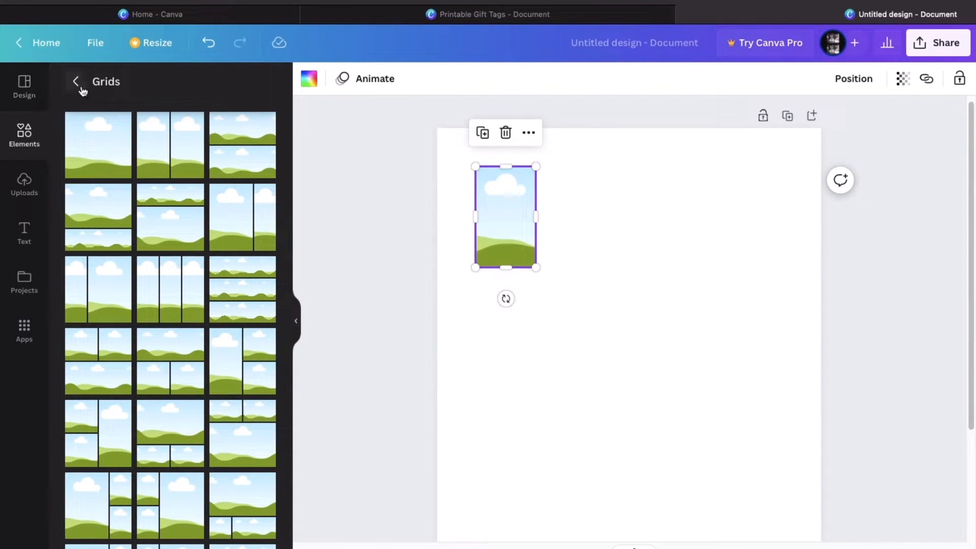
- Add the diamond-shaped frame from the Elements Frames collection
left_click(75, 81)
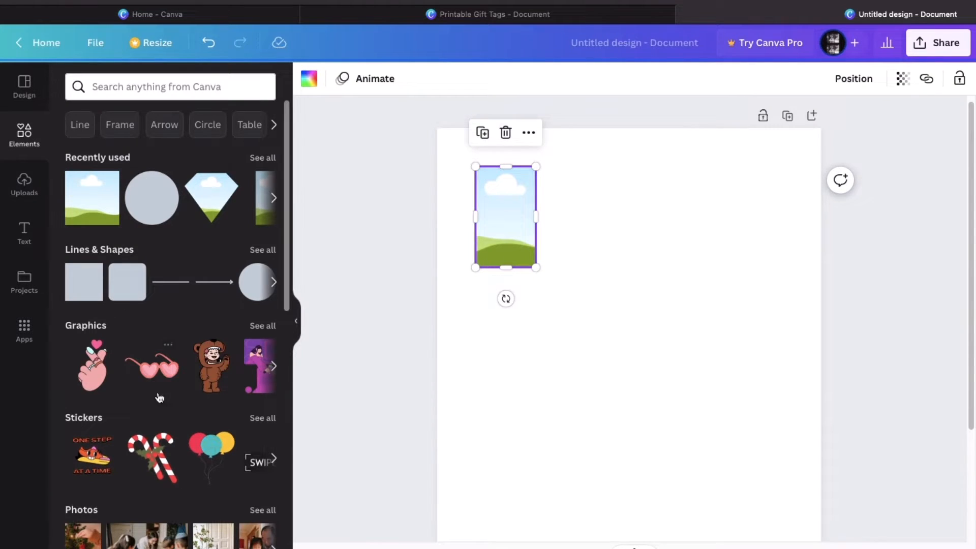
scroll("down", 3)
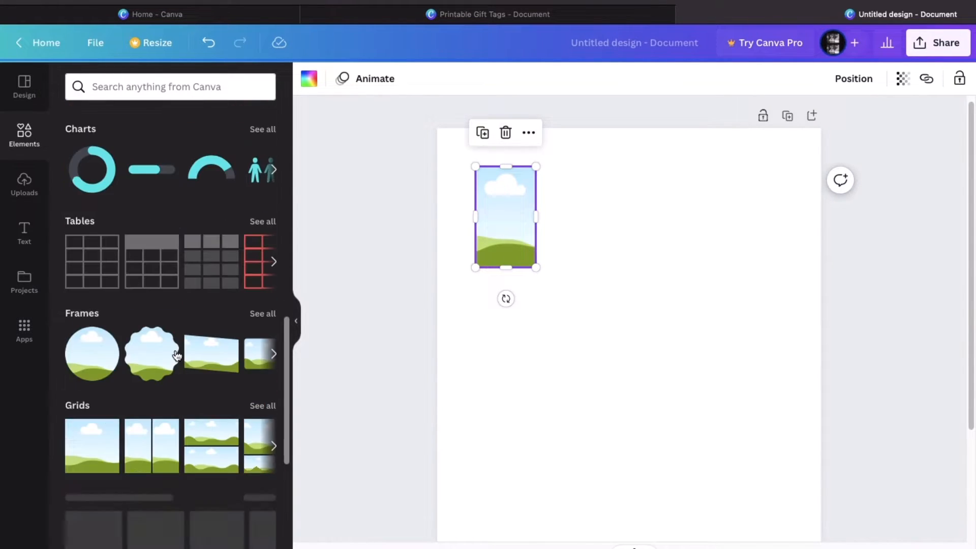
scroll("down", 3)
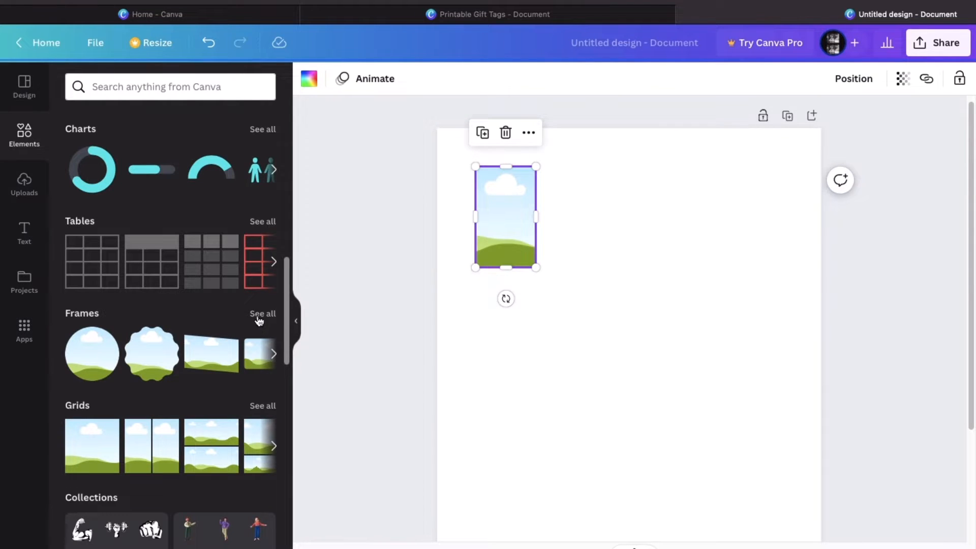
left_click(262, 313)
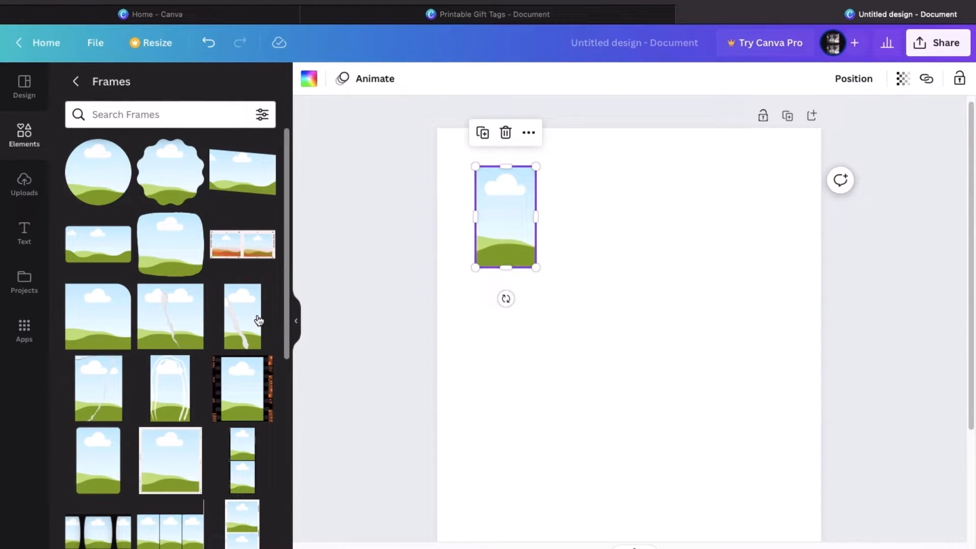
scroll("down", 3)
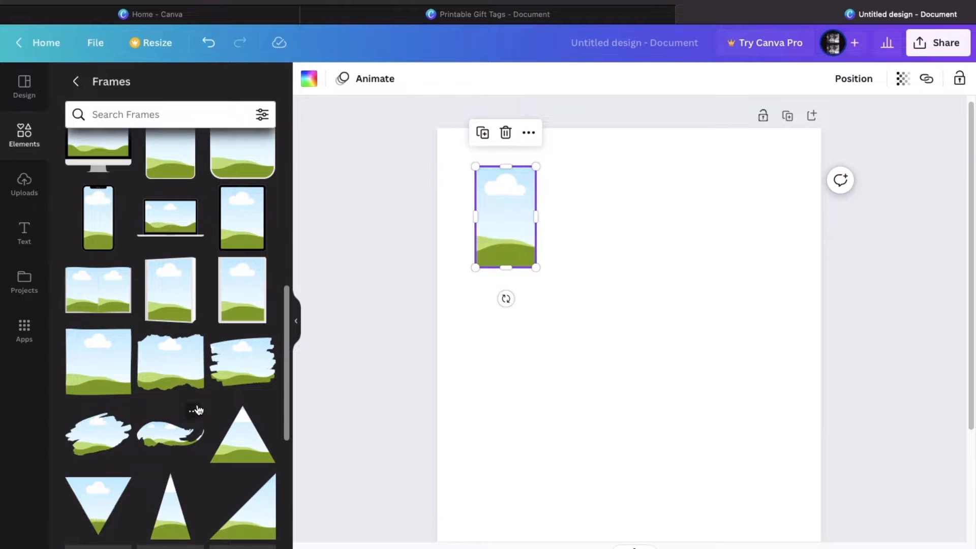
scroll("down", 3)
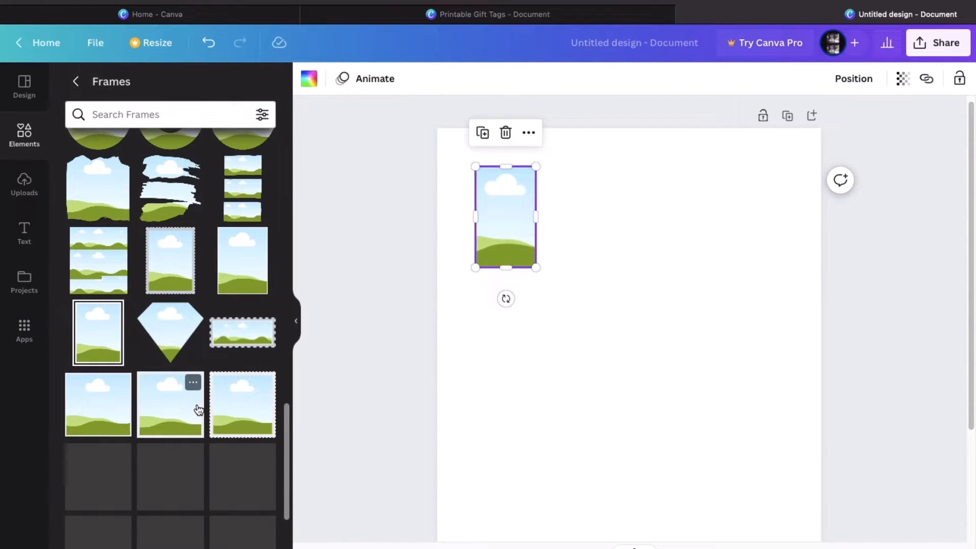
left_click(170, 330)
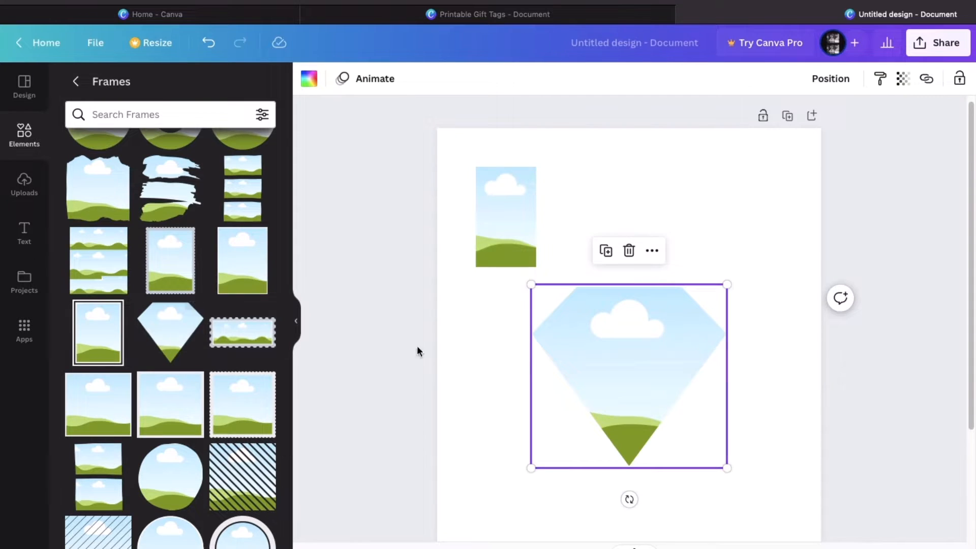
- Place the diamond frame at the upper left and stretch it into a tall tag shape
left_click_drag(729, 468, 595, 344)
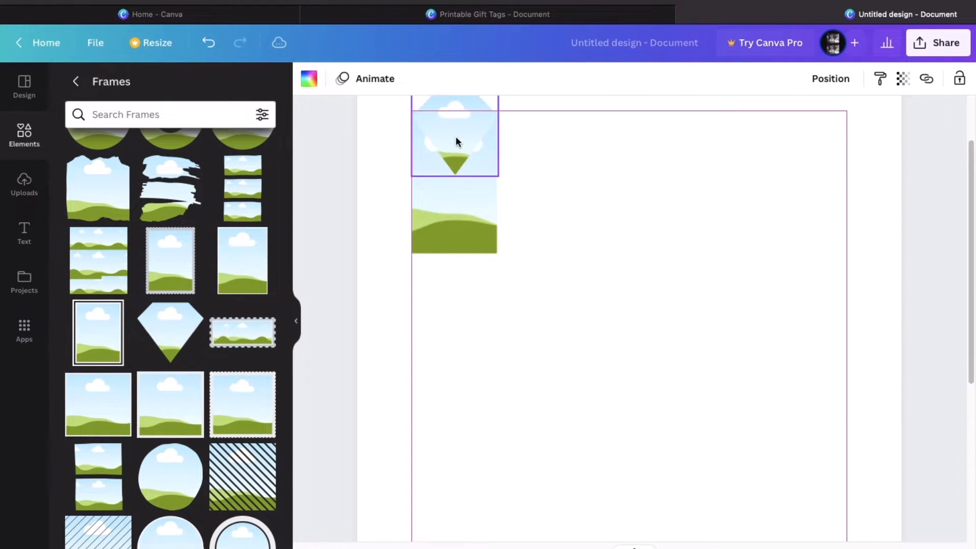
left_click(455, 141)
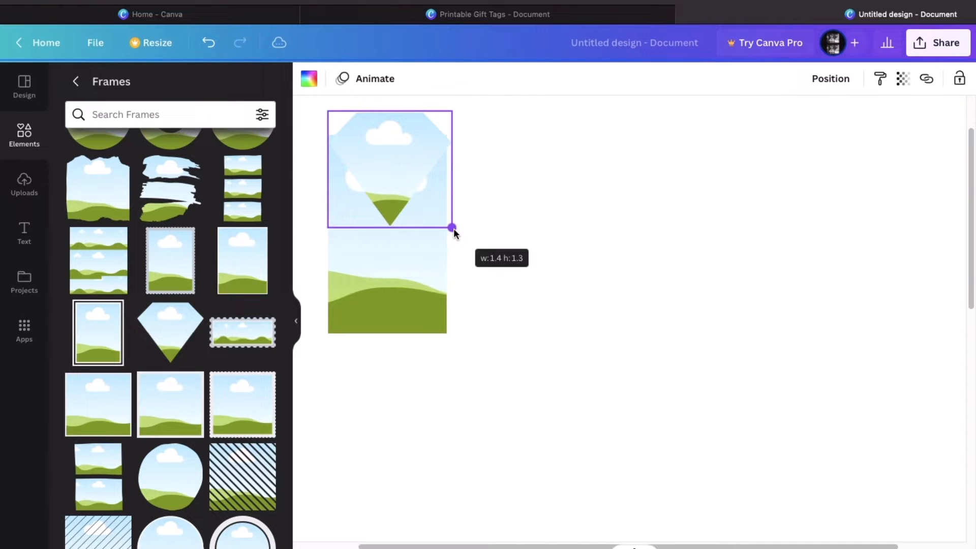
left_click_drag(452, 227, 447, 223)
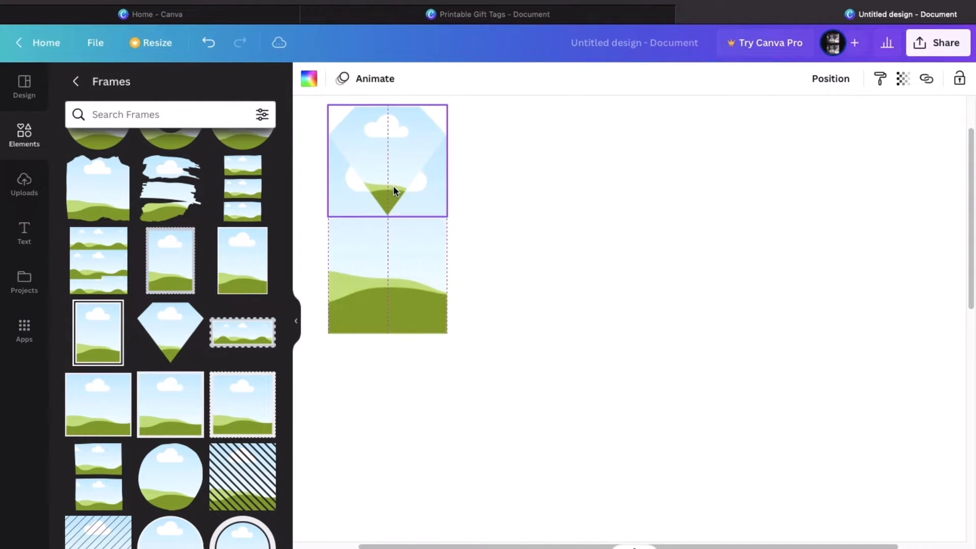
left_click(546, 213)
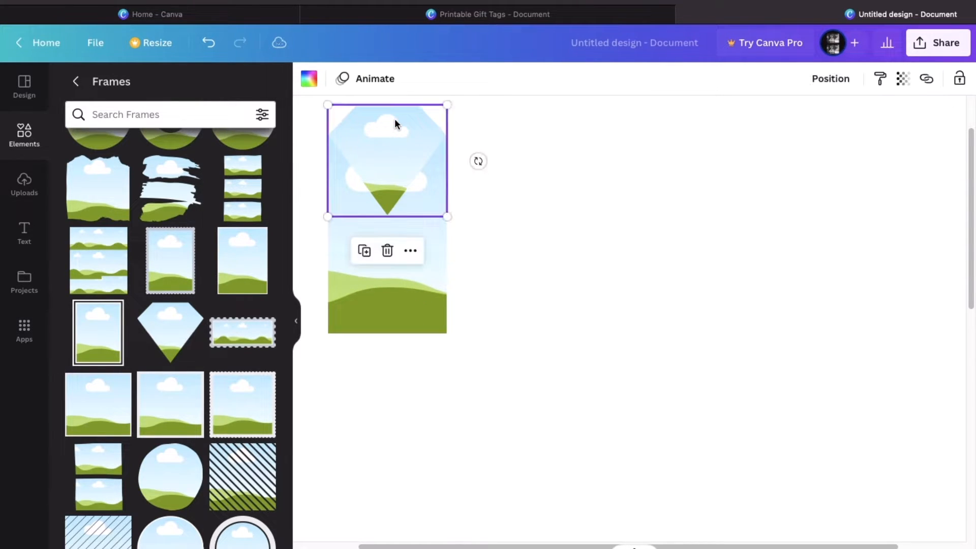
right_click(386, 160)
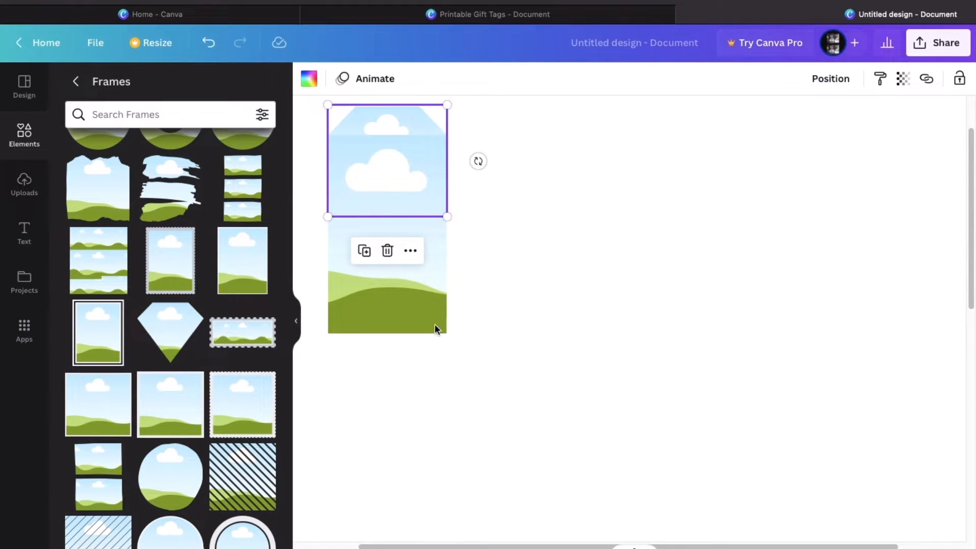
left_click_drag(388, 216, 387, 332)
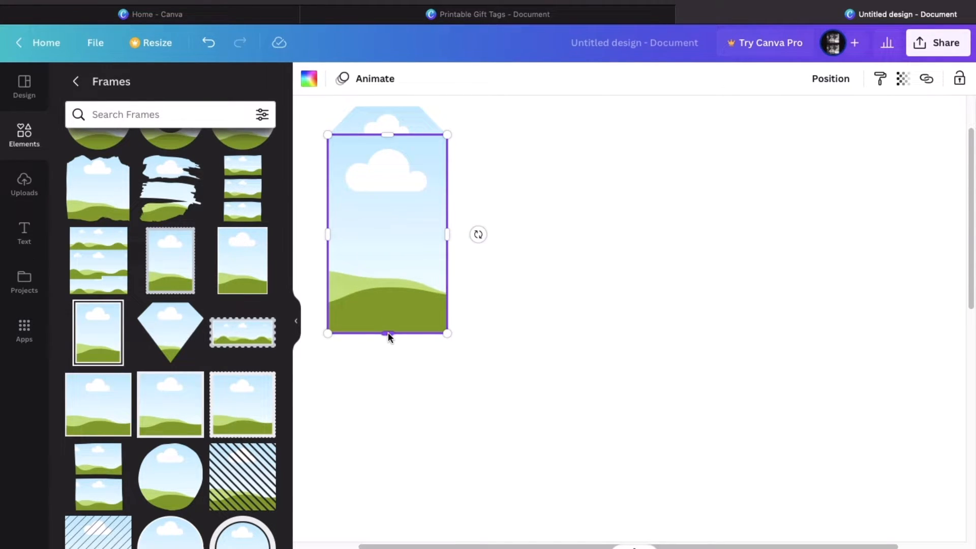
left_click_drag(387, 333, 387, 316)
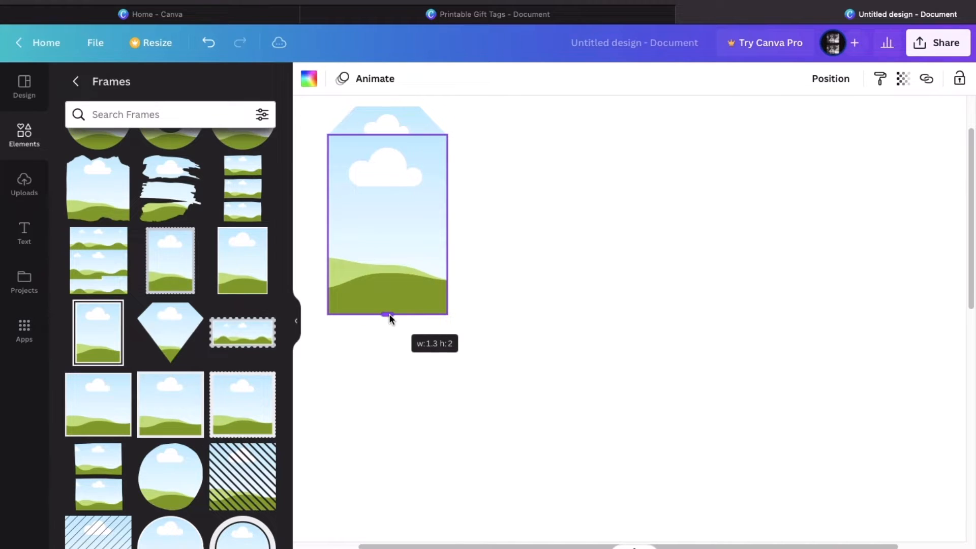
left_click(388, 314)
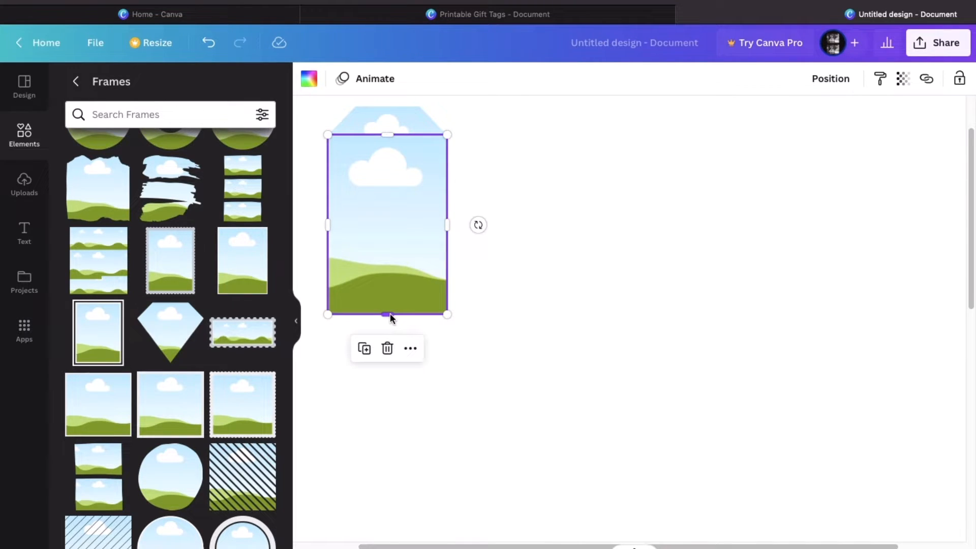
left_click(573, 305)
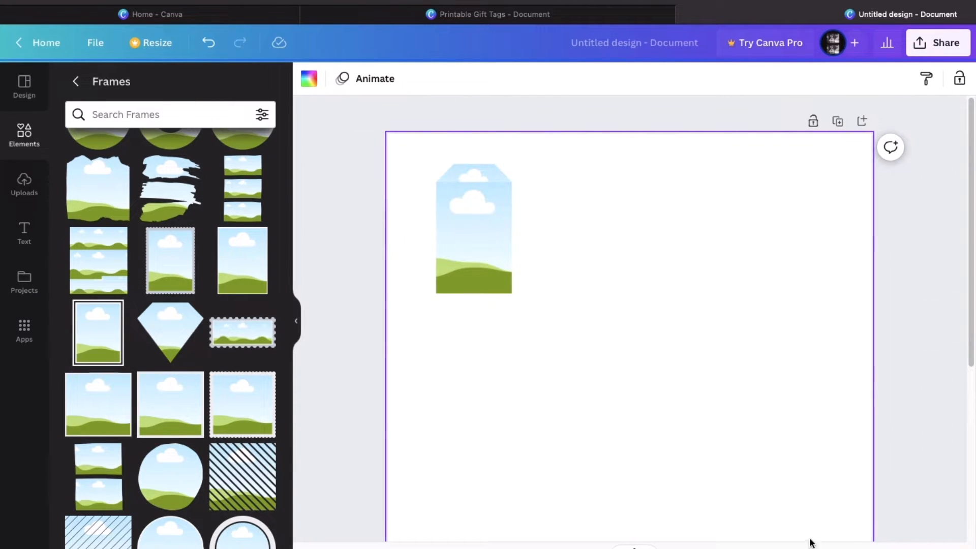
mouse_move(347, 129)
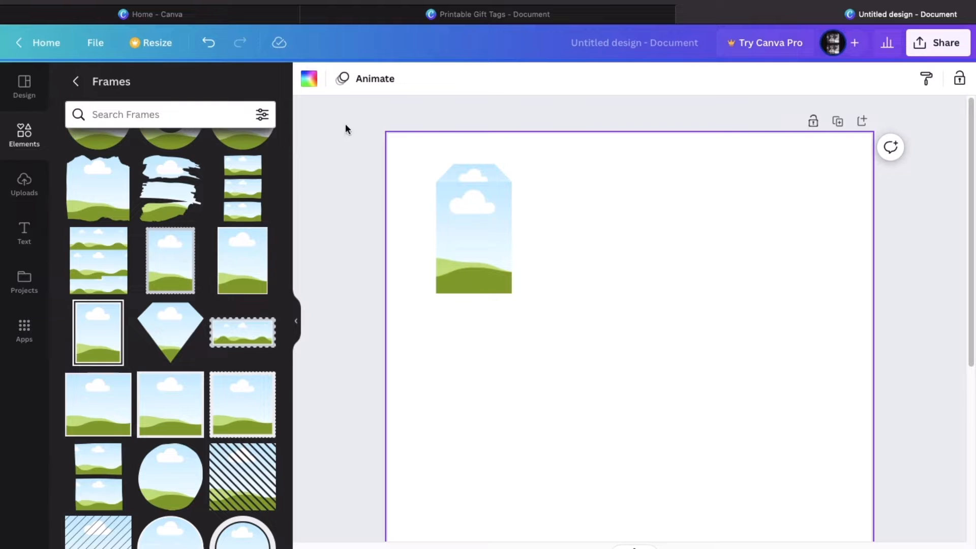
- Tint the tag frame with a custom pale pink fill
left_click(473, 228)
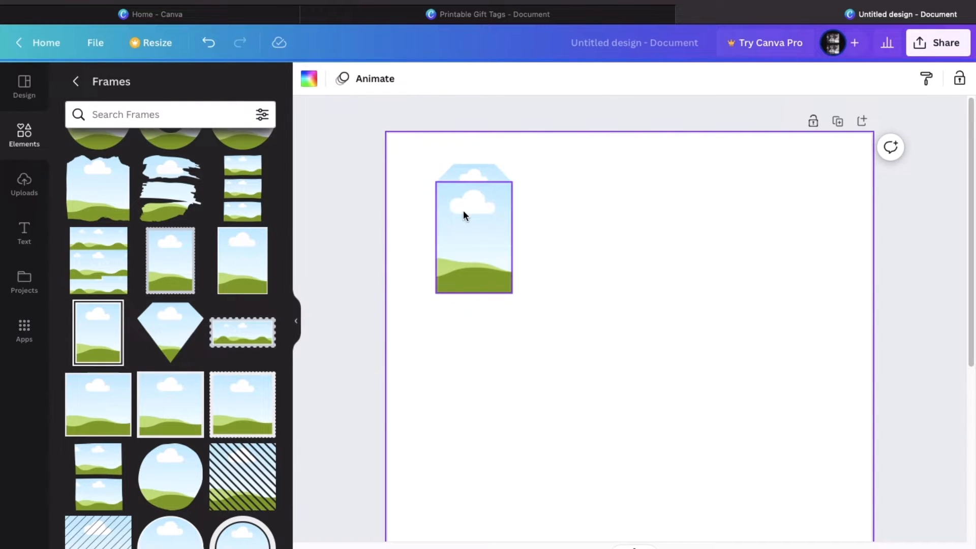
left_click(308, 79)
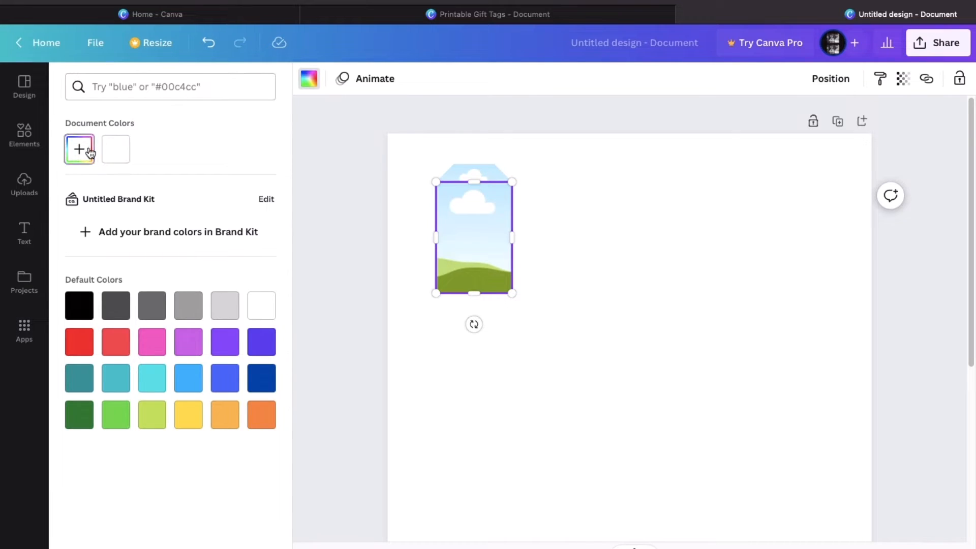
left_click(79, 149)
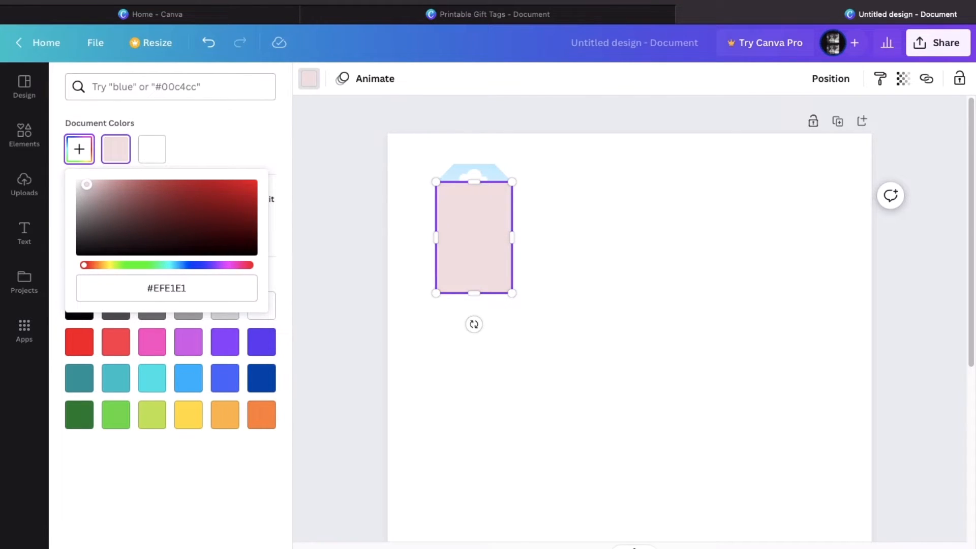
left_click_drag(86, 184, 87, 186)
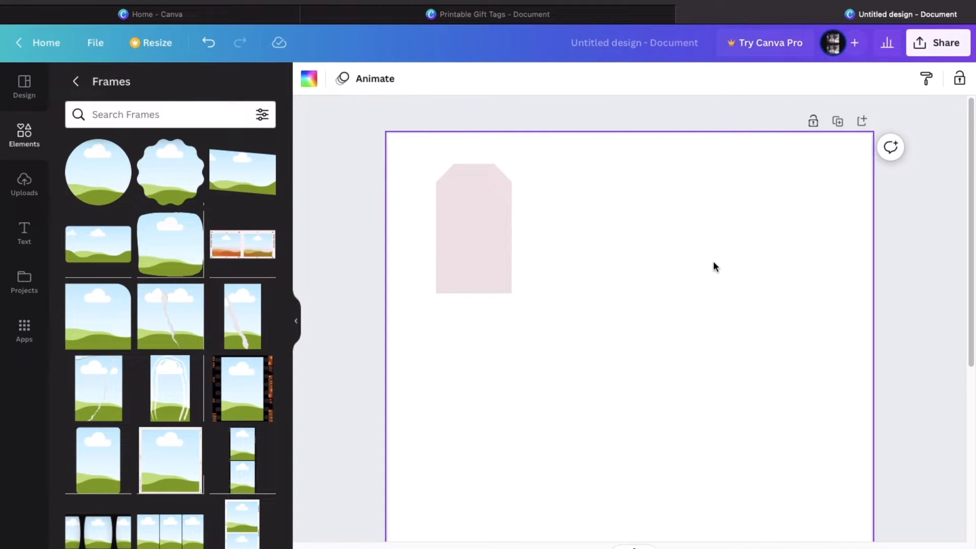
- Recolour the tag frame white using the Default Colors swatch
left_click(473, 230)
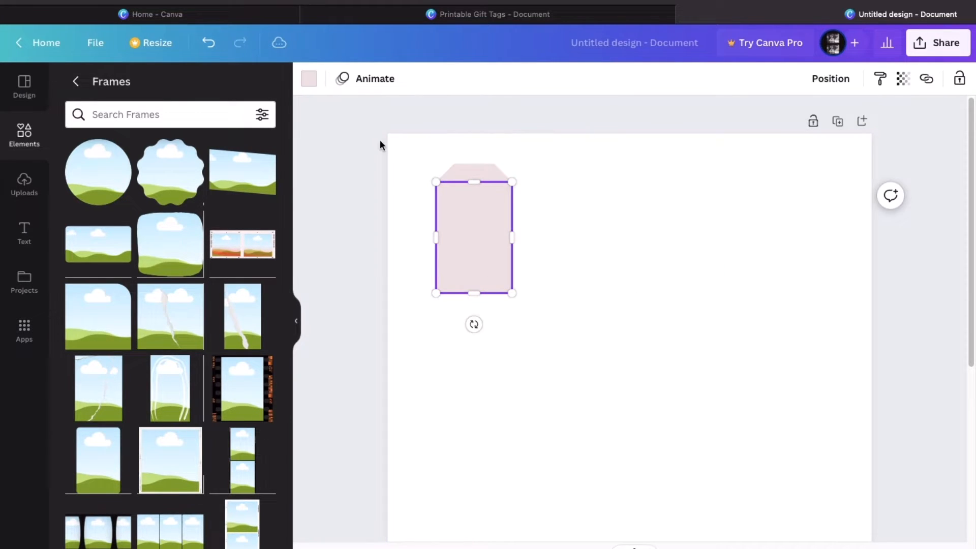
left_click(309, 78)
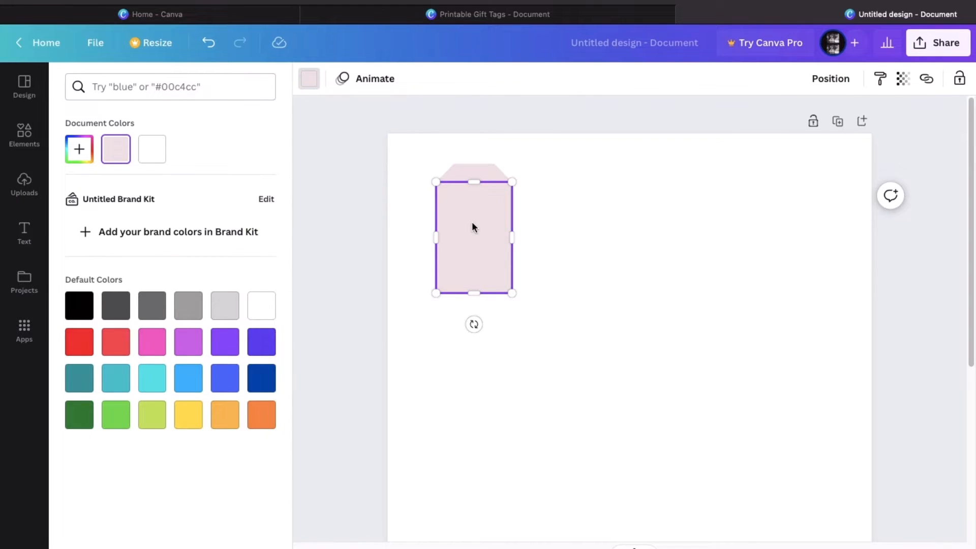
left_click(261, 305)
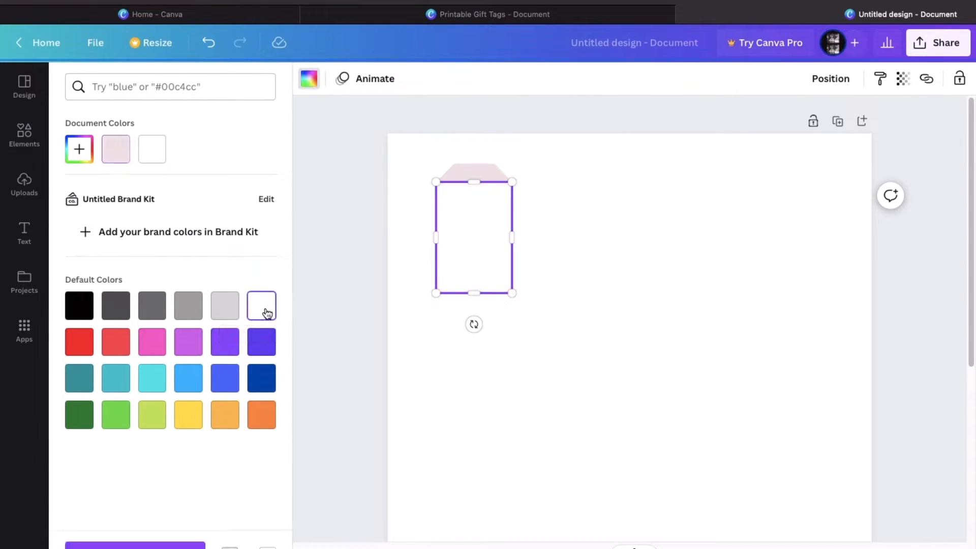
left_click(24, 134)
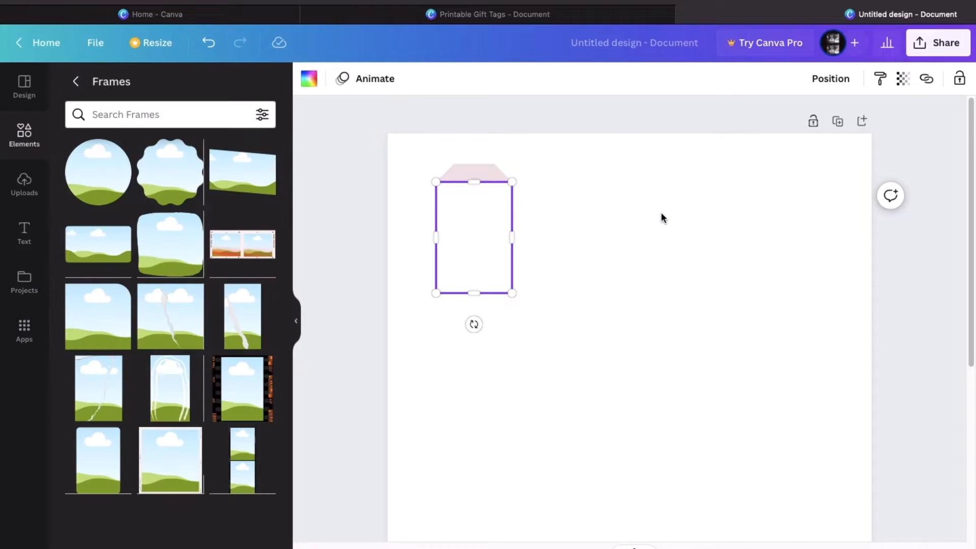
left_click(308, 78)
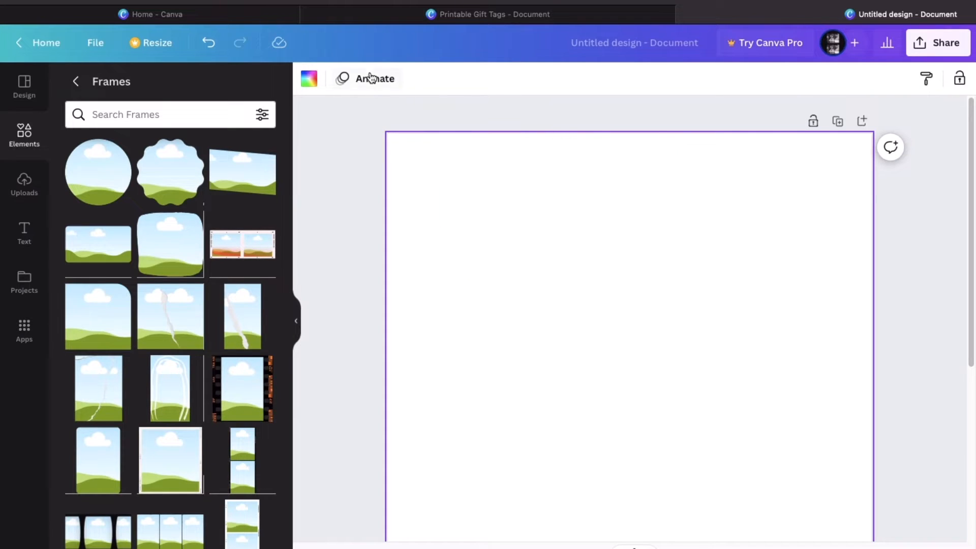
- Change the page background to a custom dusty pink shade
left_click(308, 78)
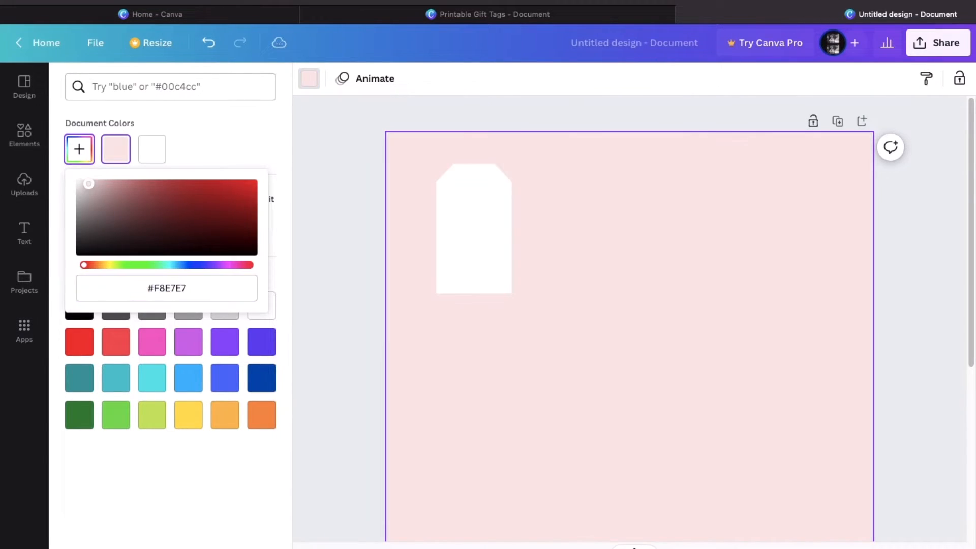
left_click_drag(88, 184, 91, 188)
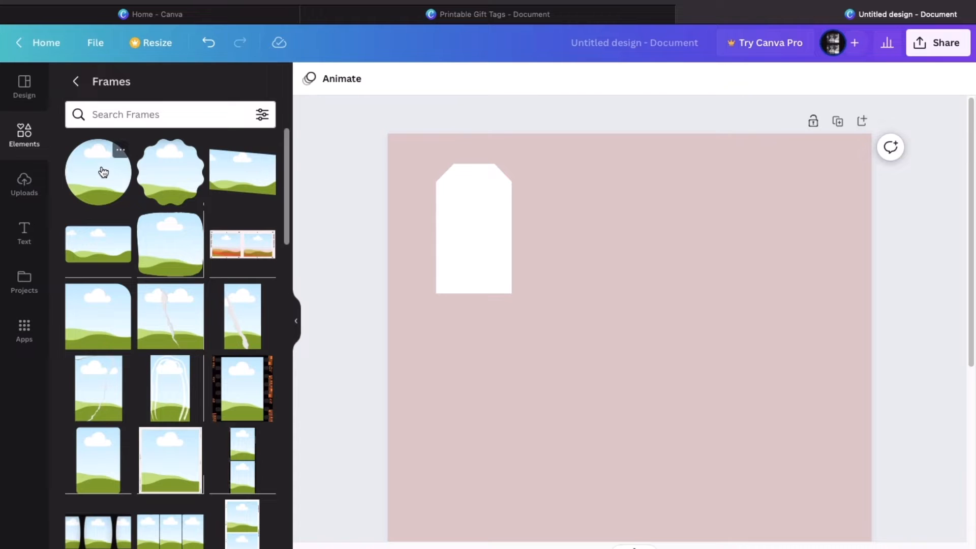
- Add a small pink-filled circle frame at the tag's top centre as a punched hole
left_click(98, 172)
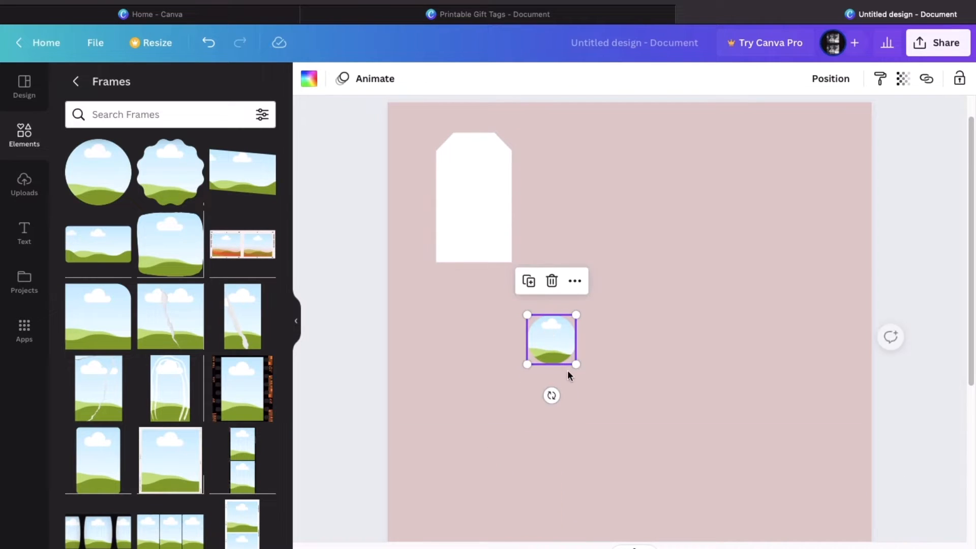
left_click_drag(576, 366, 542, 333)
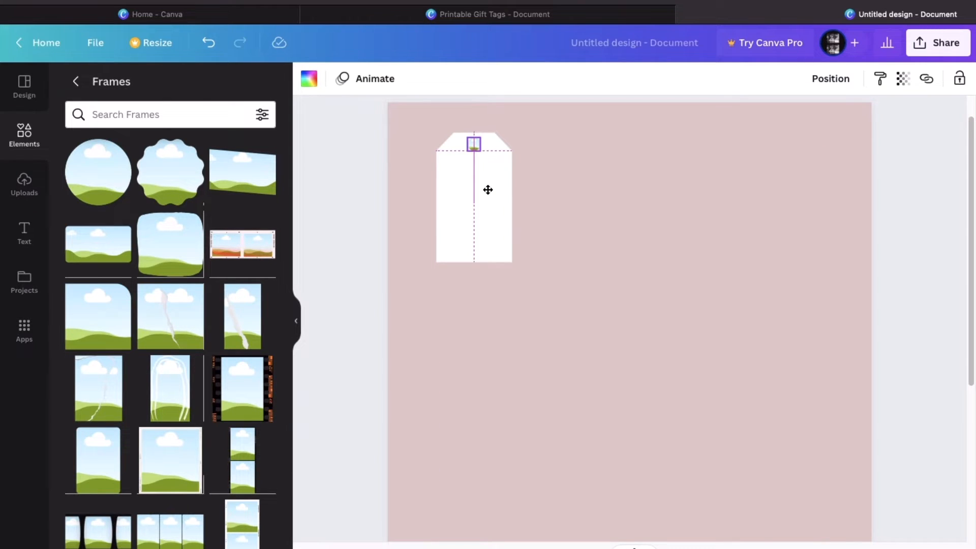
left_click(473, 167)
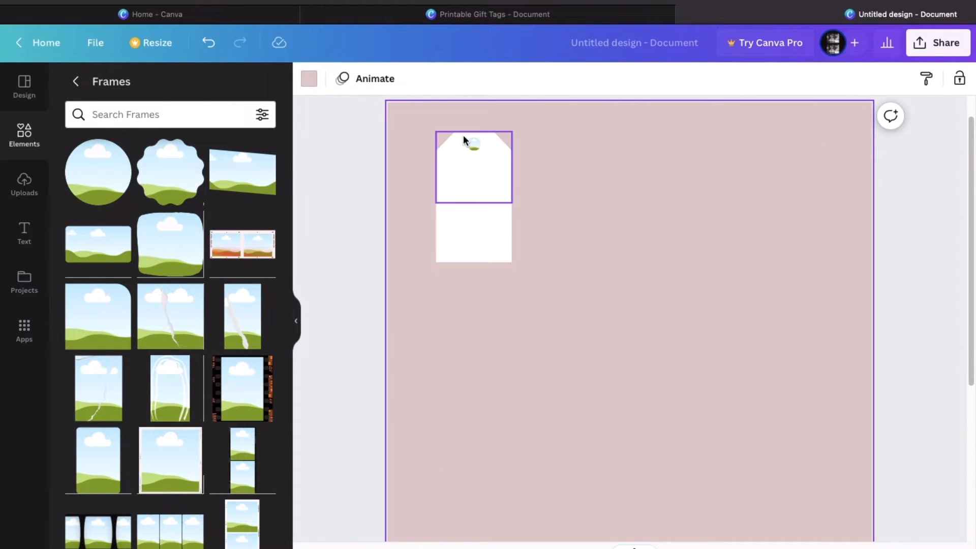
left_click(473, 147)
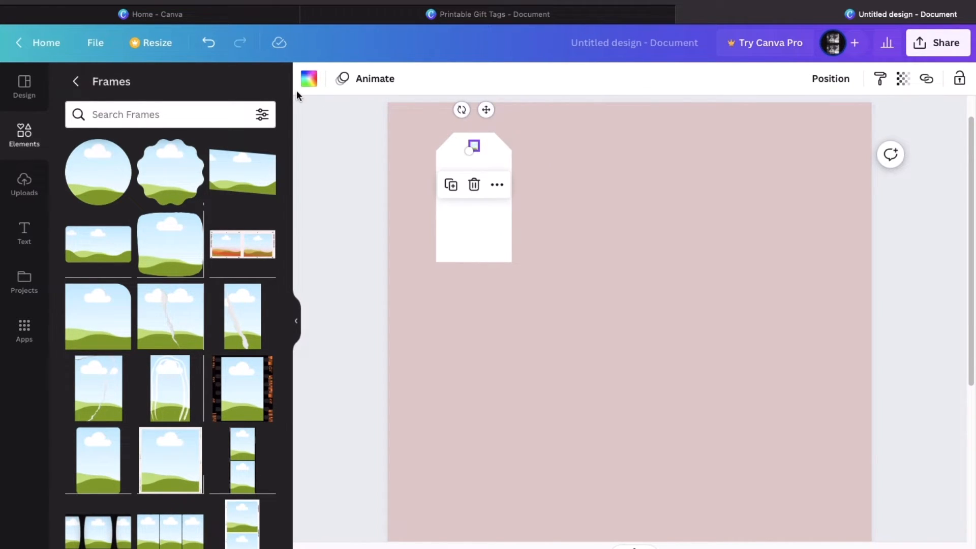
left_click(310, 78)
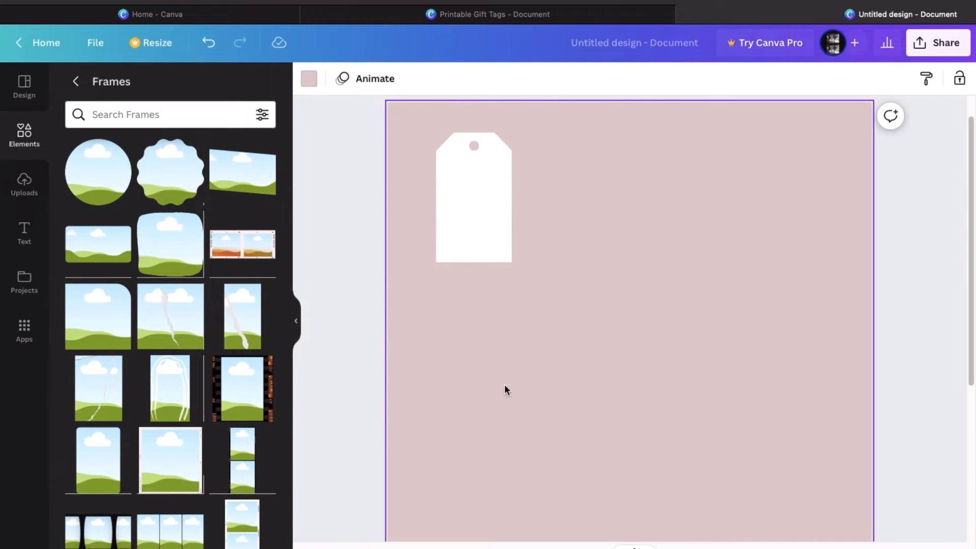
mouse_move(412, 139)
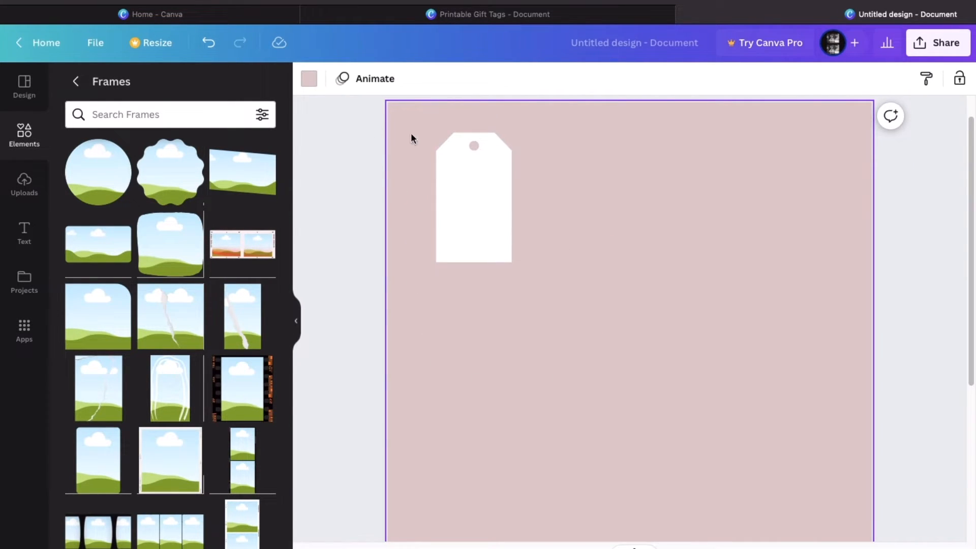
- Copy and paste the tag with its hole into two rows of four tags
left_click(473, 198)
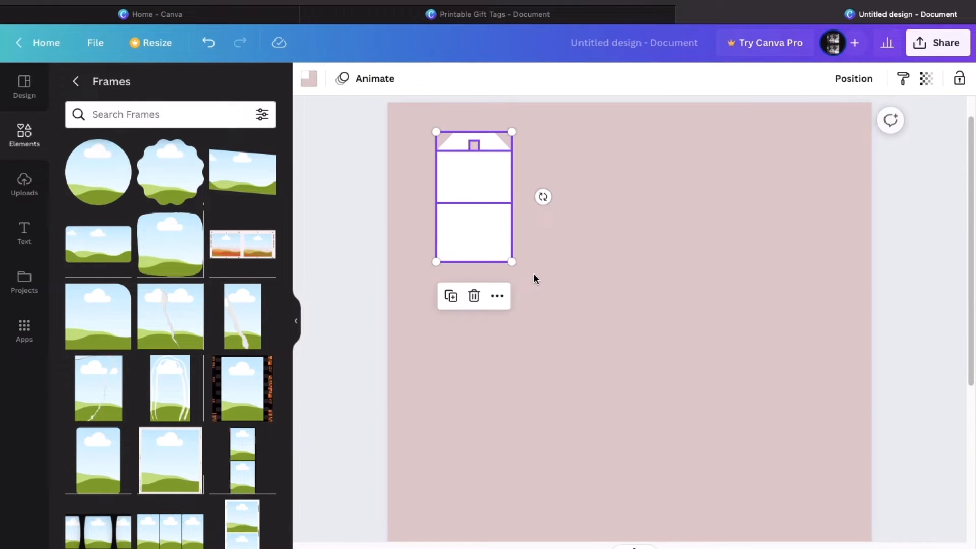
mouse_move(543, 197)
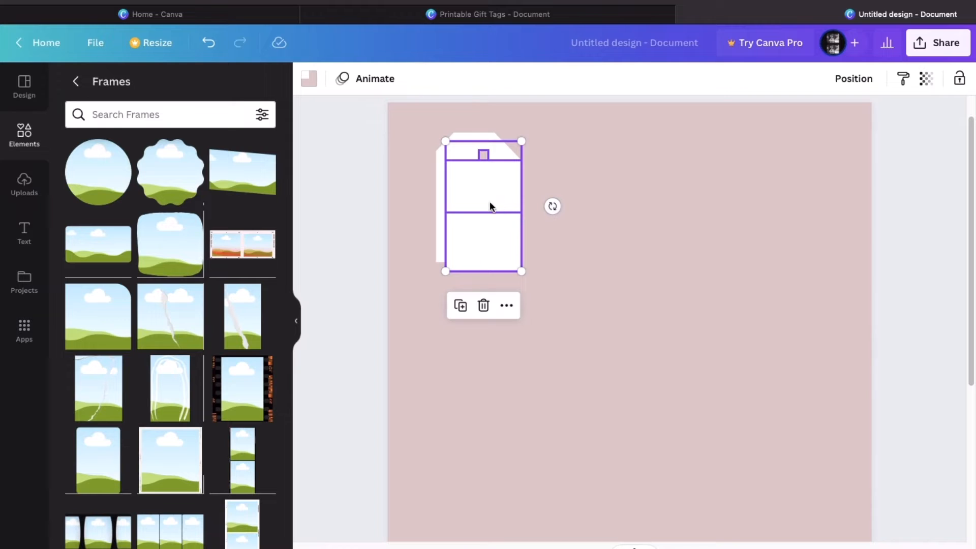
left_click_drag(482, 206, 569, 196)
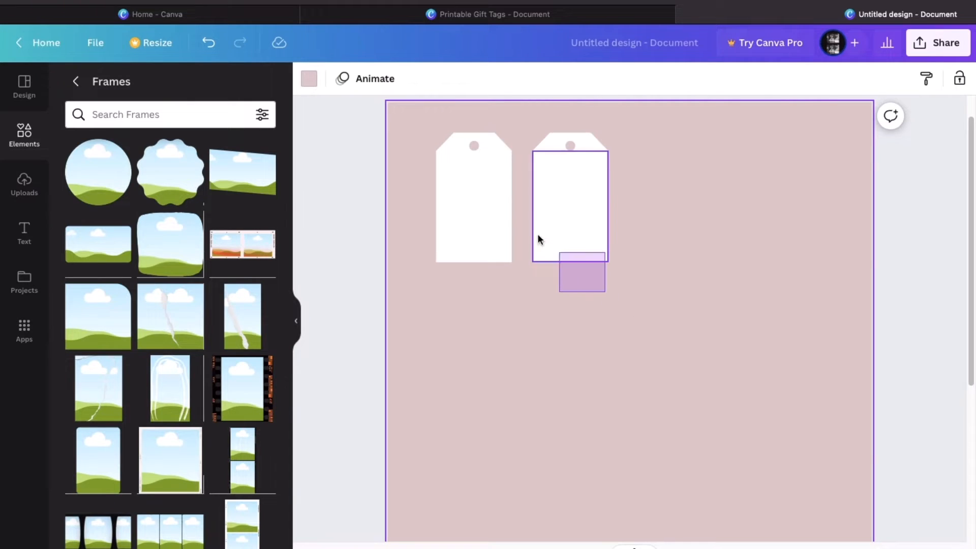
right_click(570, 199)
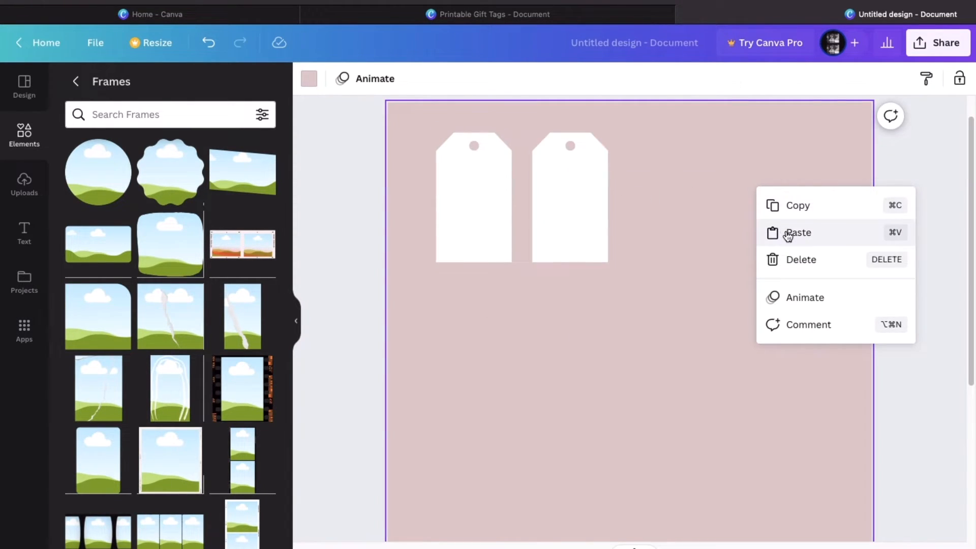
left_click(797, 232)
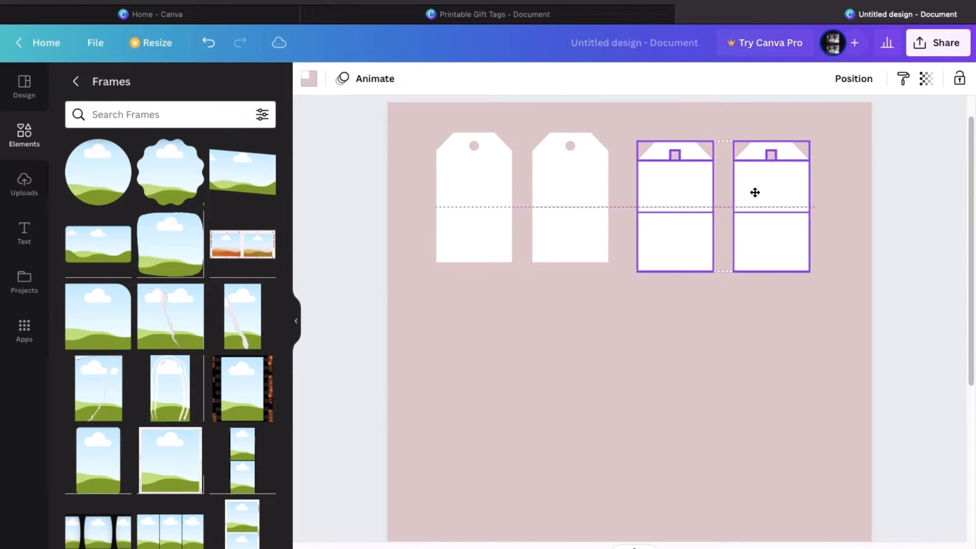
left_click_drag(754, 191, 751, 186)
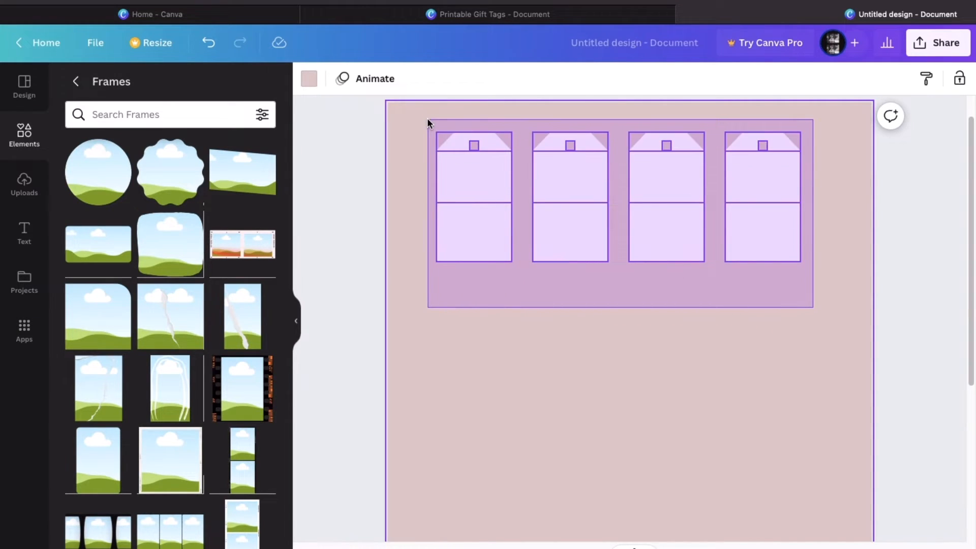
left_click(532, 239)
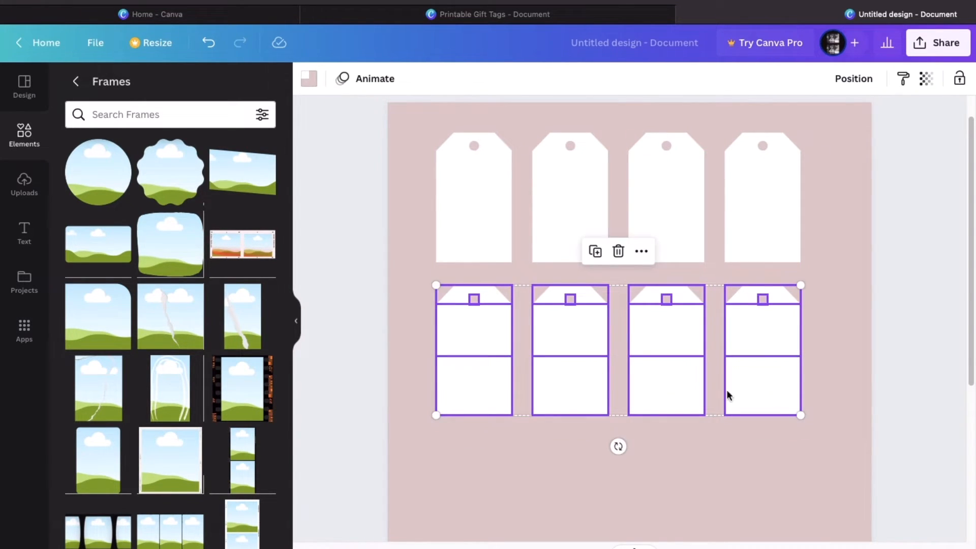
left_click(618, 251)
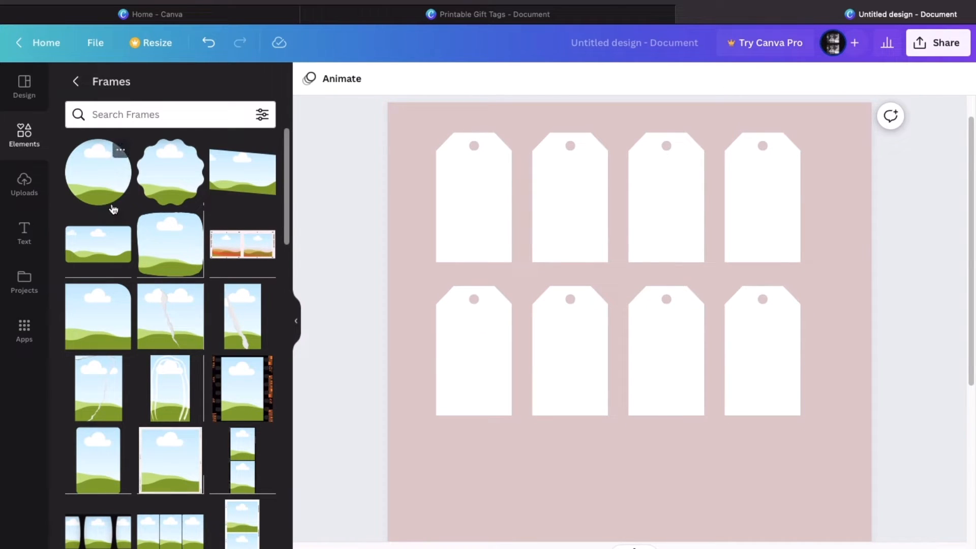
mouse_move(24, 186)
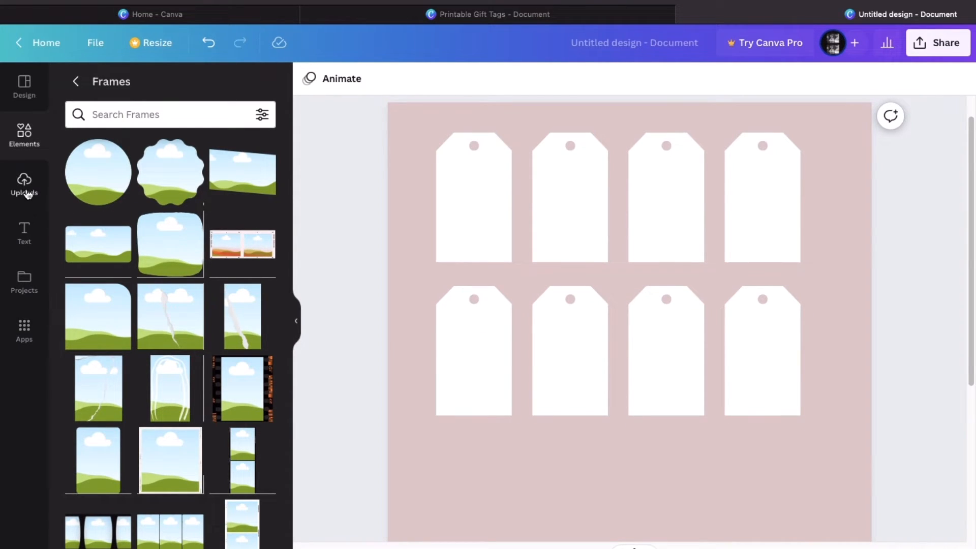
- Upload IMG_1108.PNG from Downloads through the Uploads panel
left_click(24, 183)
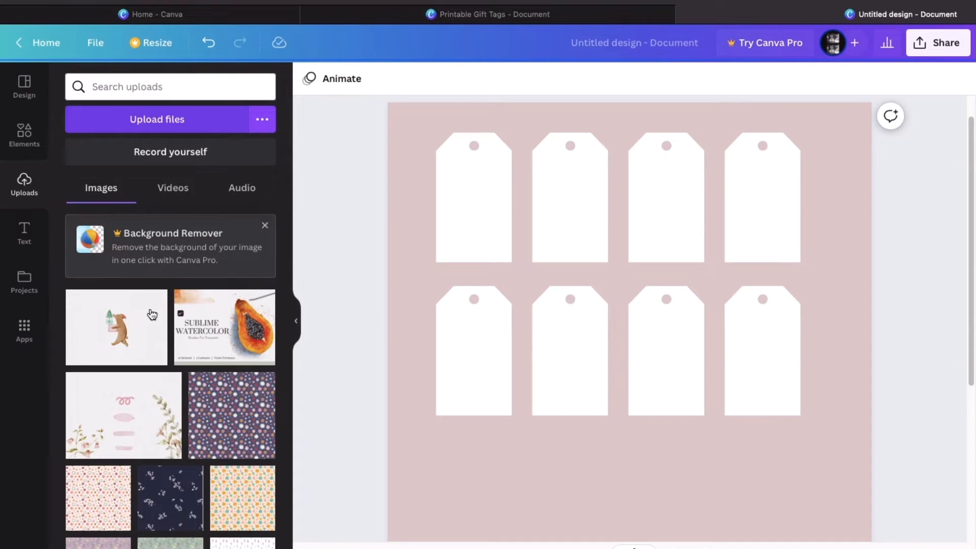
left_click(157, 120)
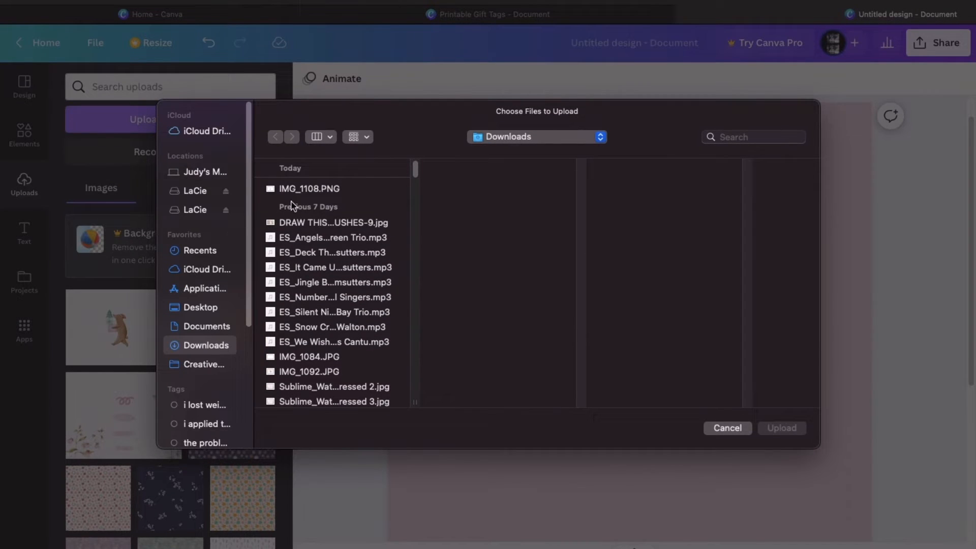
left_click(308, 189)
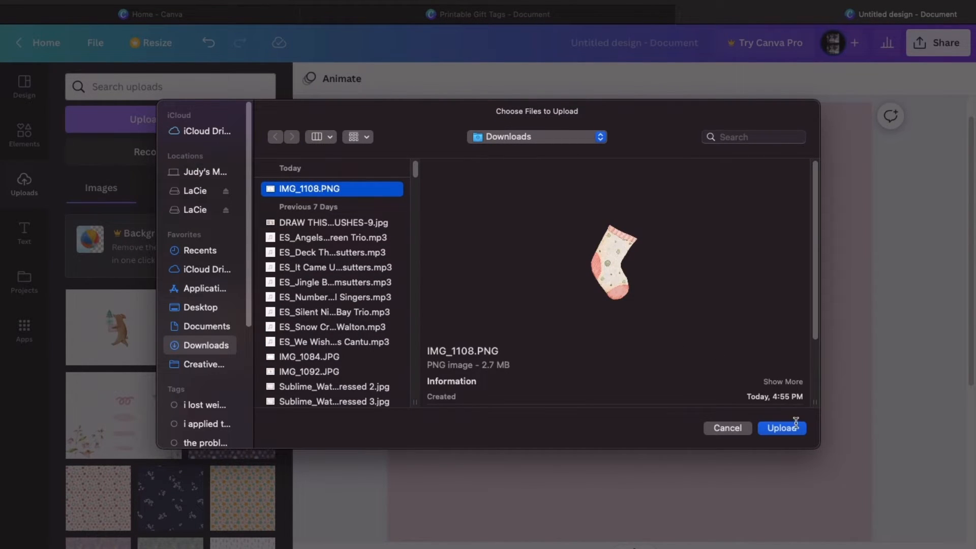
left_click(782, 428)
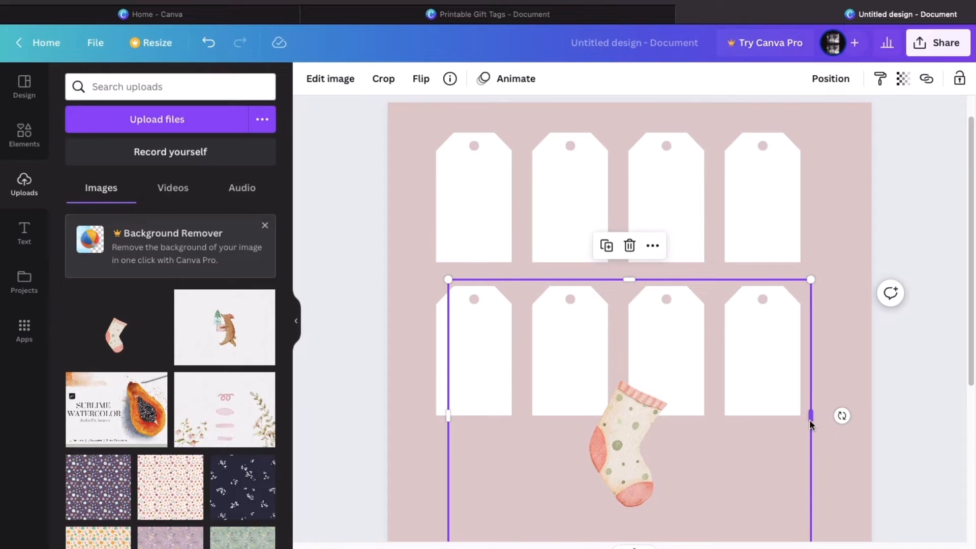
- Crop the empty sides off the stocking image and drag it onto the first tag
left_click_drag(810, 416, 670, 416)
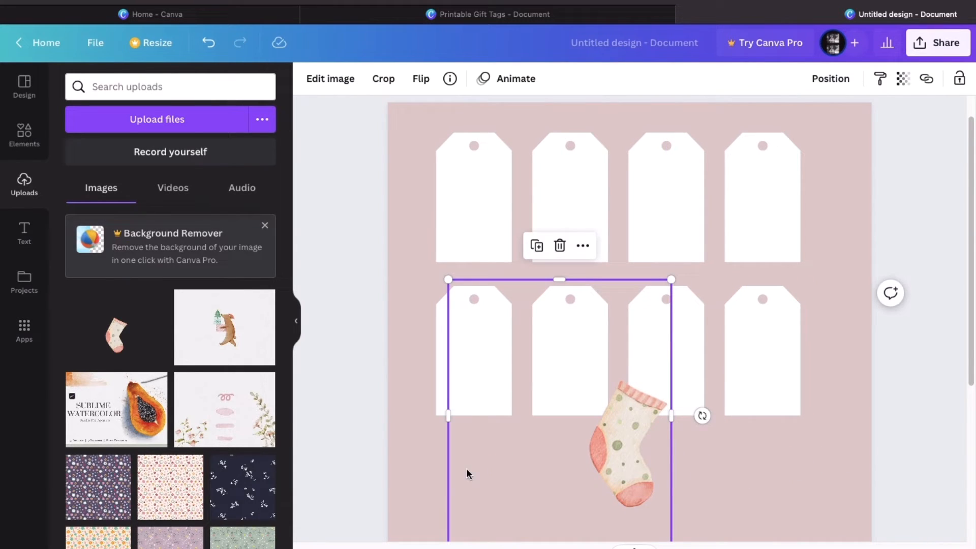
left_click_drag(446, 415, 581, 415)
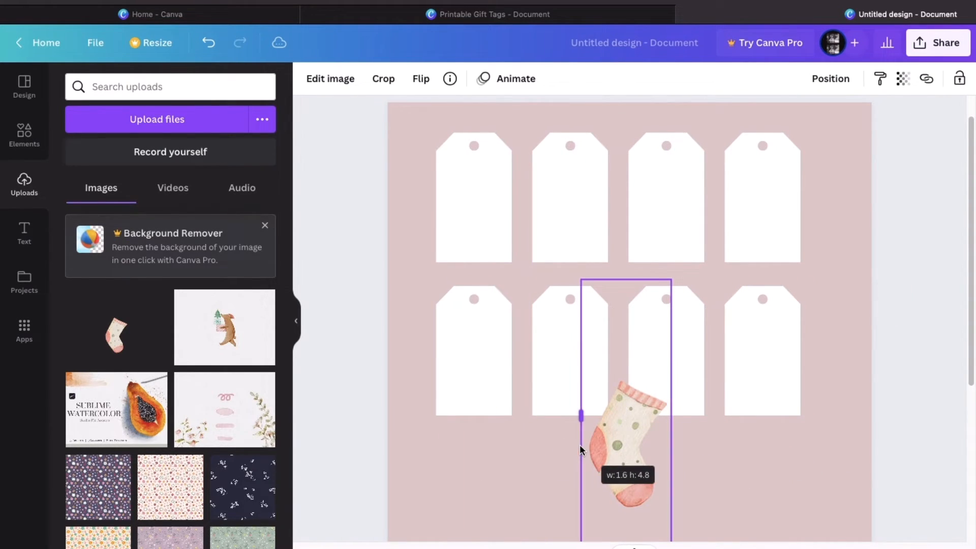
left_click_drag(580, 413, 625, 380)
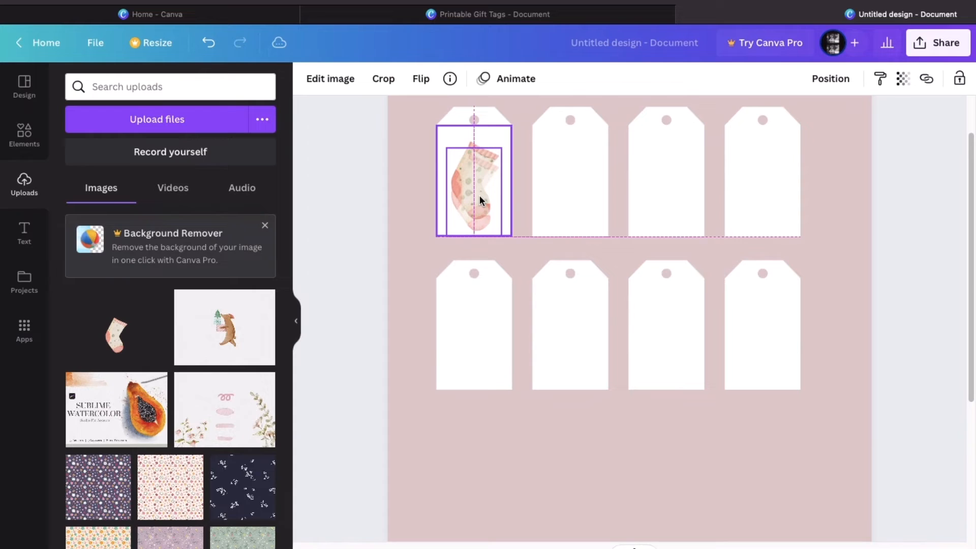
- Undo and redo until the stocking rests correctly on the first tag
left_click(206, 43)
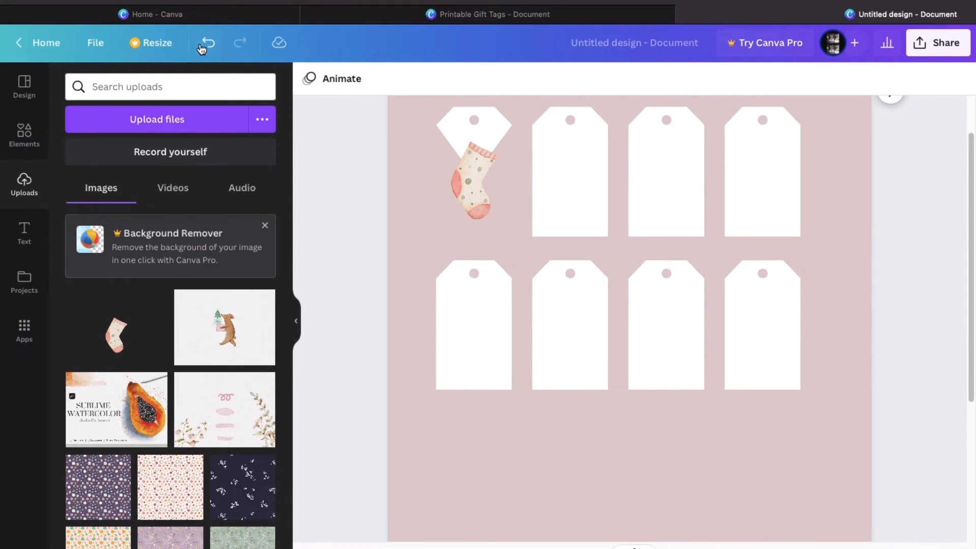
left_click(474, 180)
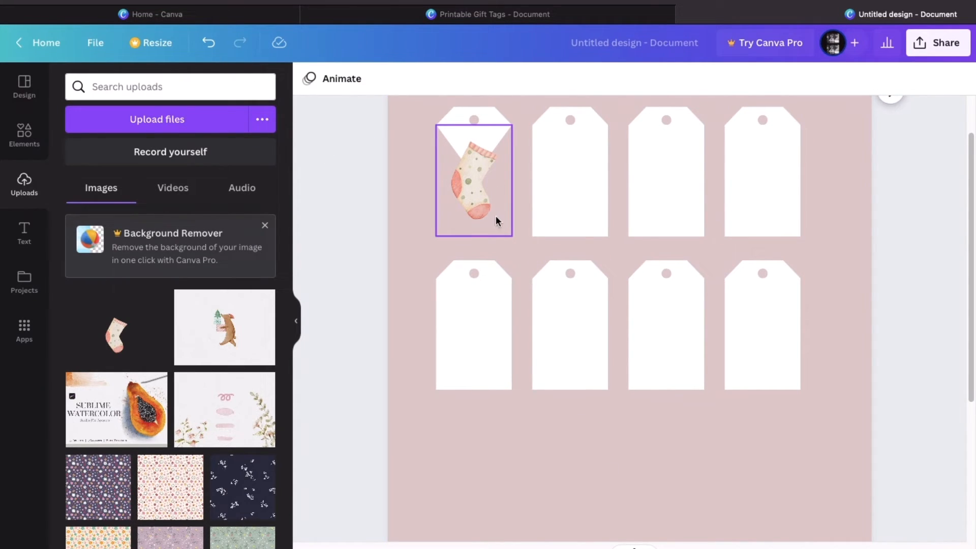
left_click(208, 43)
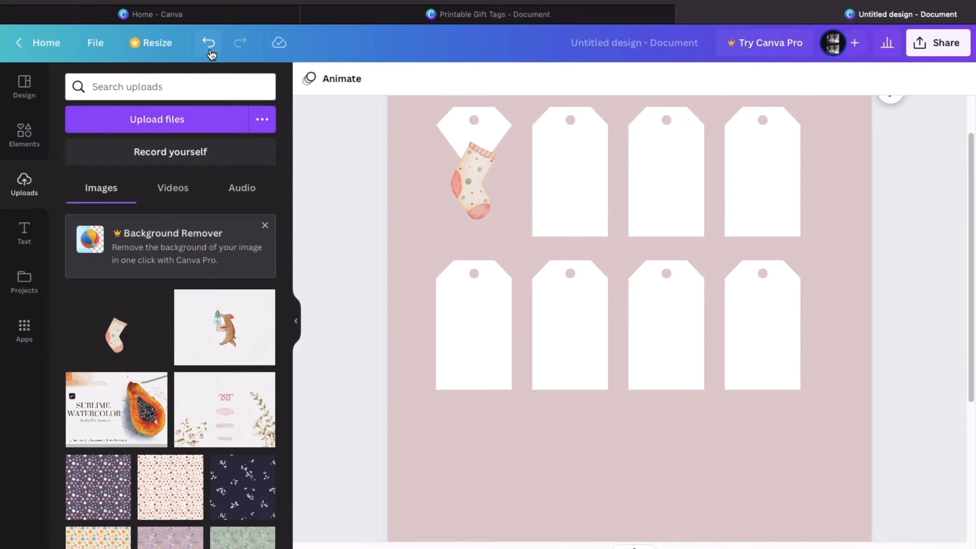
left_click(209, 42)
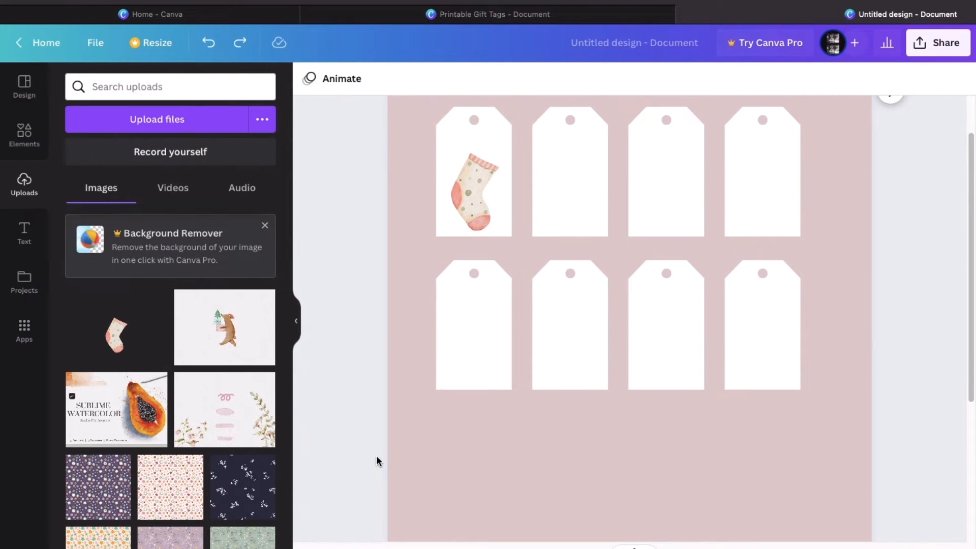
left_click(473, 192)
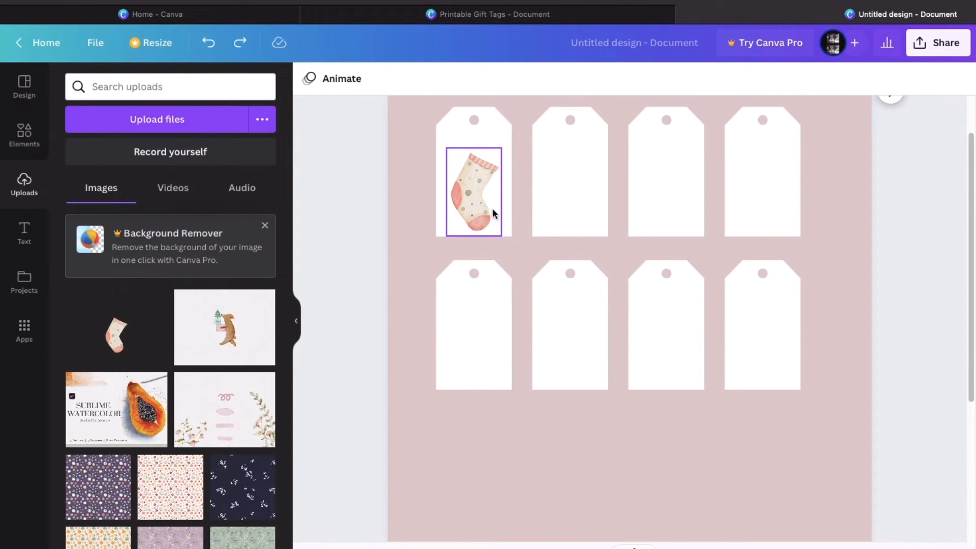
left_click(302, 231)
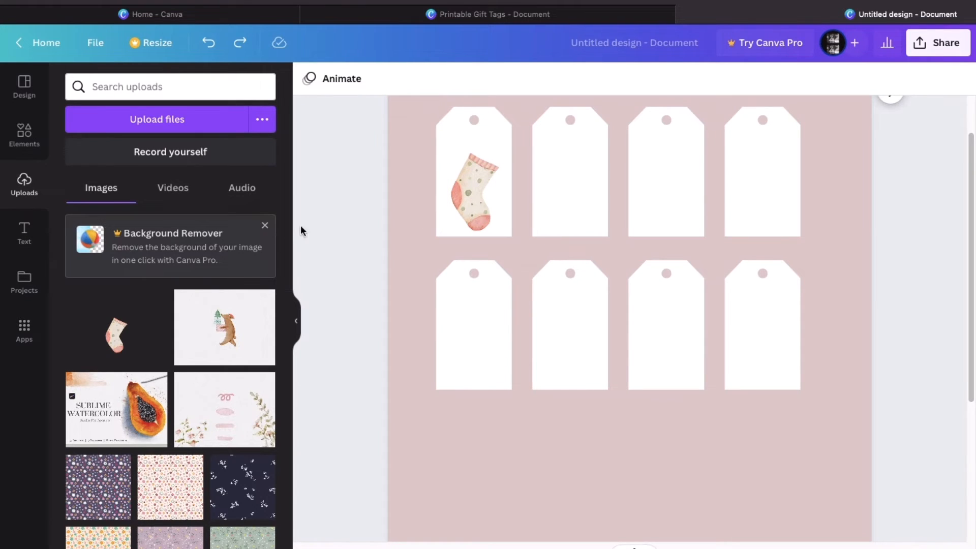
- Add the Happy Holidays text design to the first tag and shrink the stocking below it
left_click(24, 233)
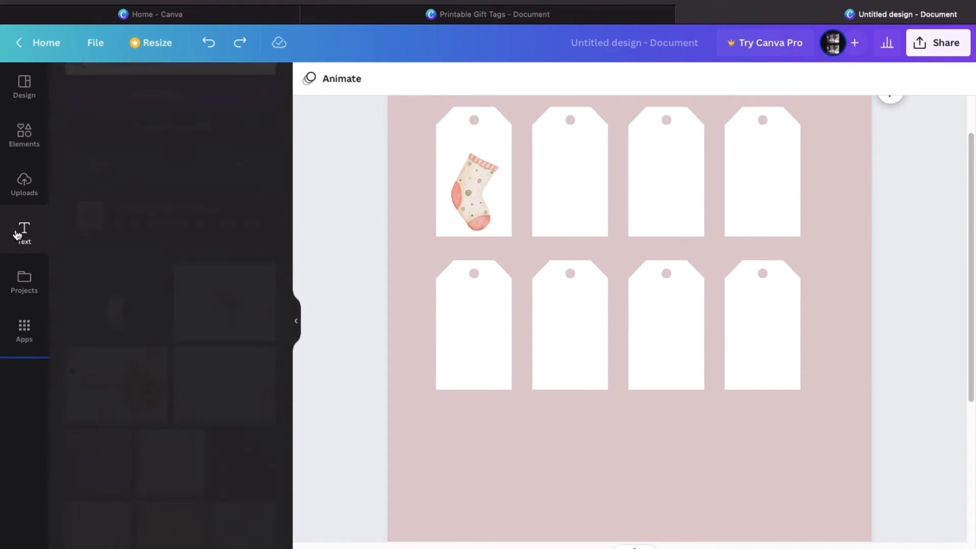
left_click(24, 233)
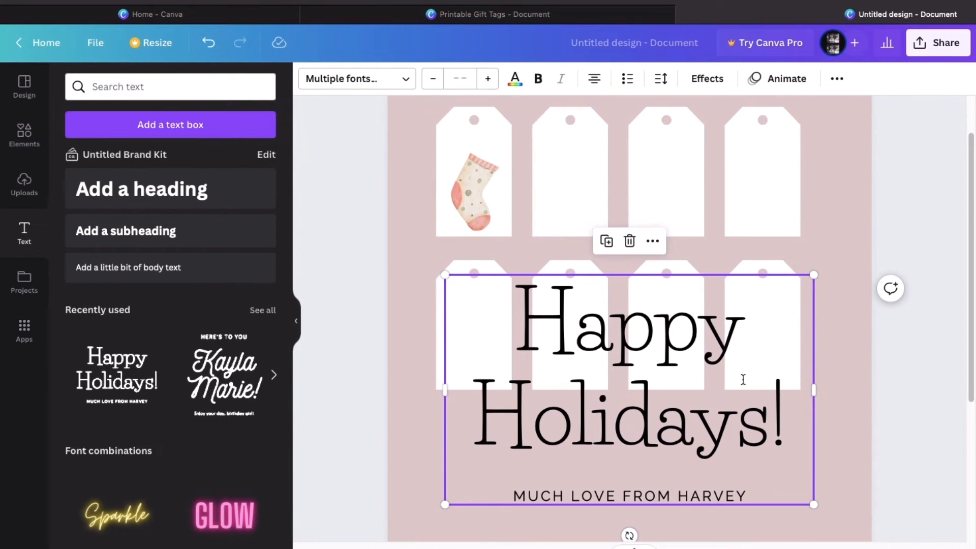
left_click(628, 496)
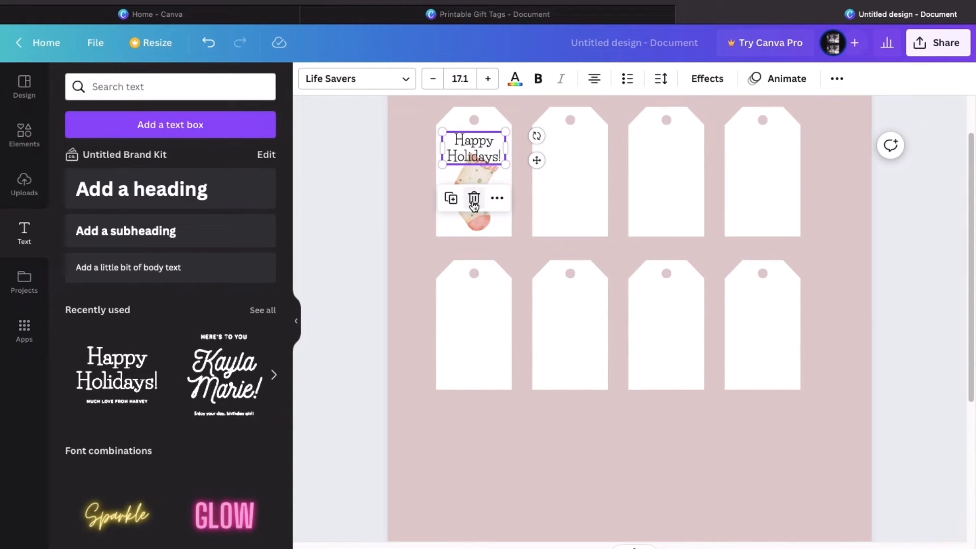
left_click(471, 196)
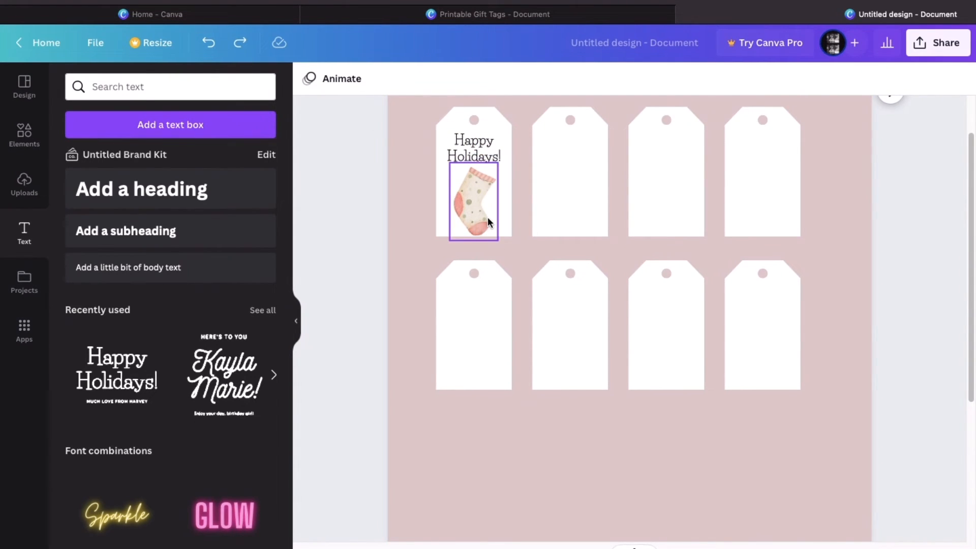
left_click(473, 202)
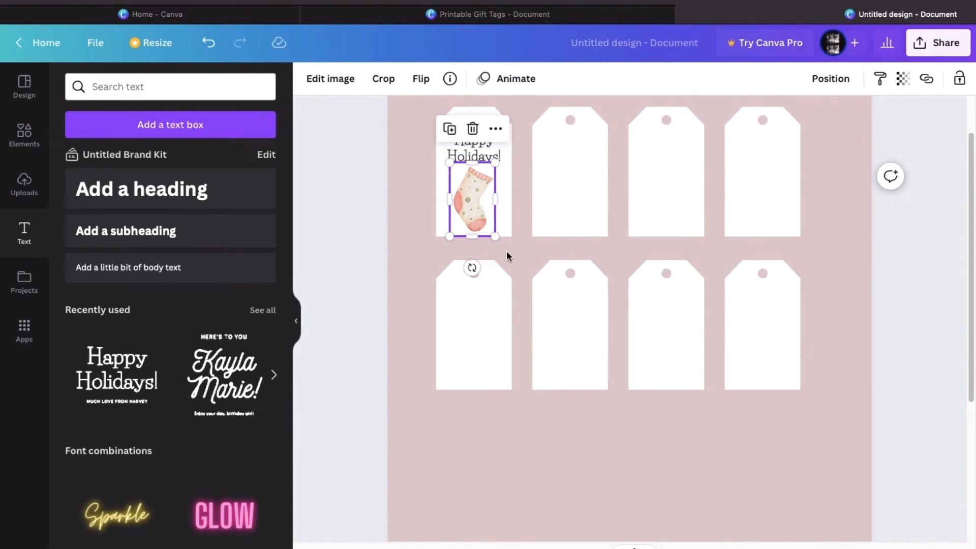
left_click(527, 260)
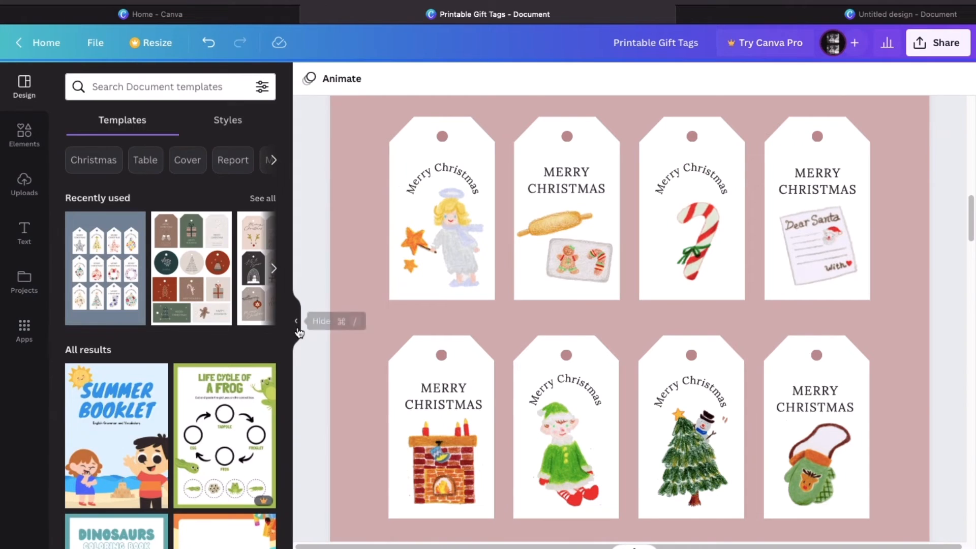
- Hide the side panel and scroll down through the Printable Gift Tags designs
left_click(321, 321)
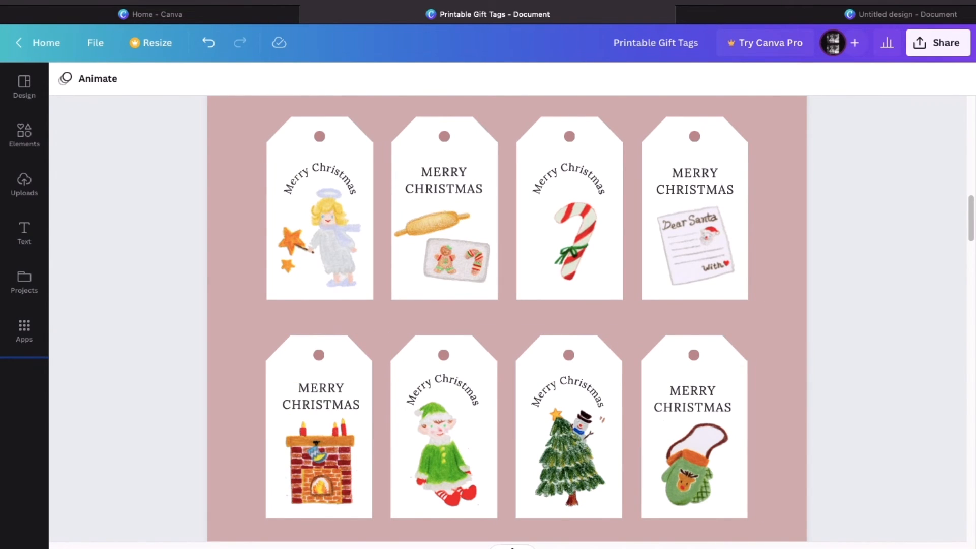
scroll("down", 3)
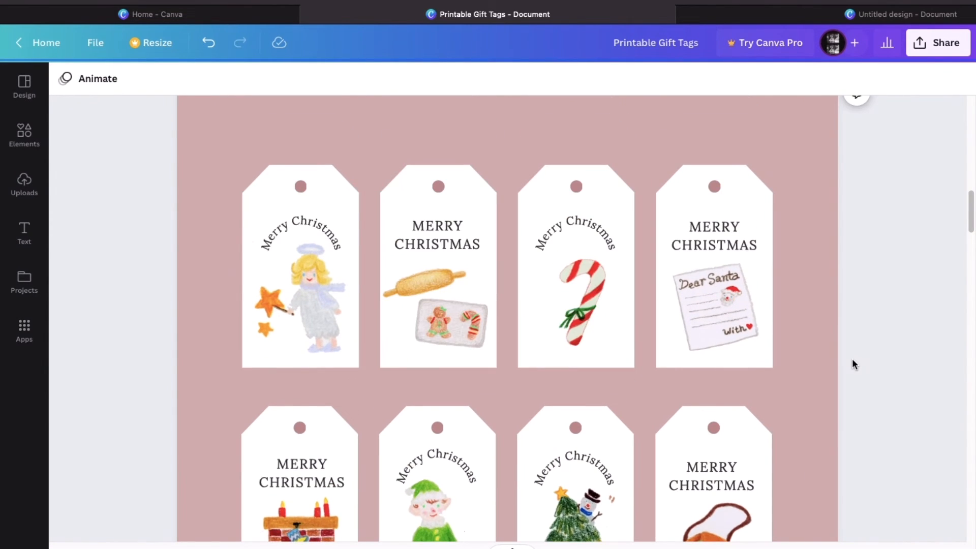
scroll("down", 3)
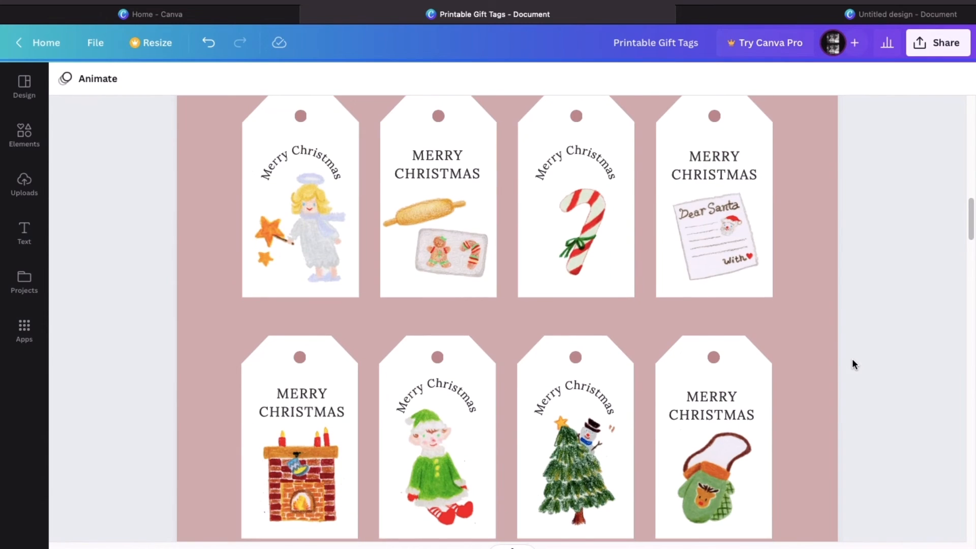
scroll("down", 3)
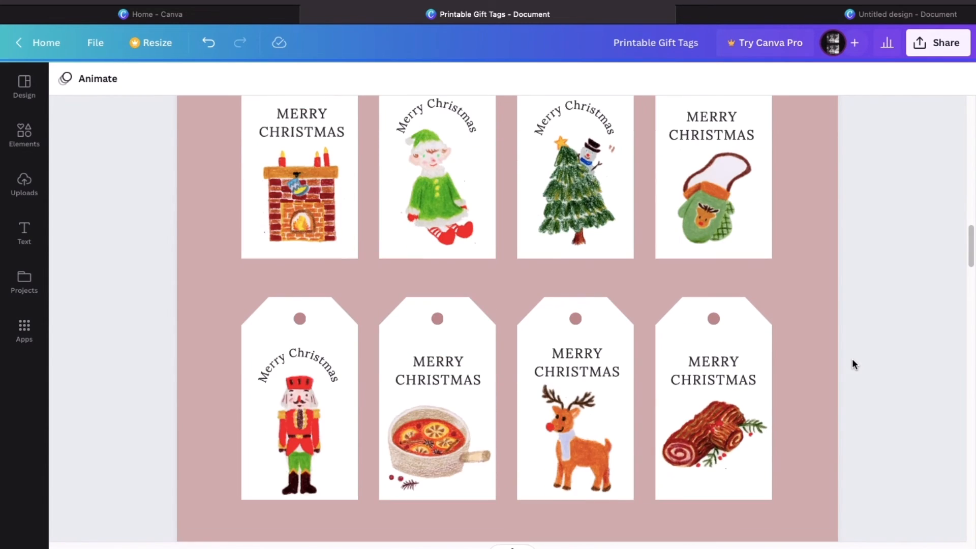